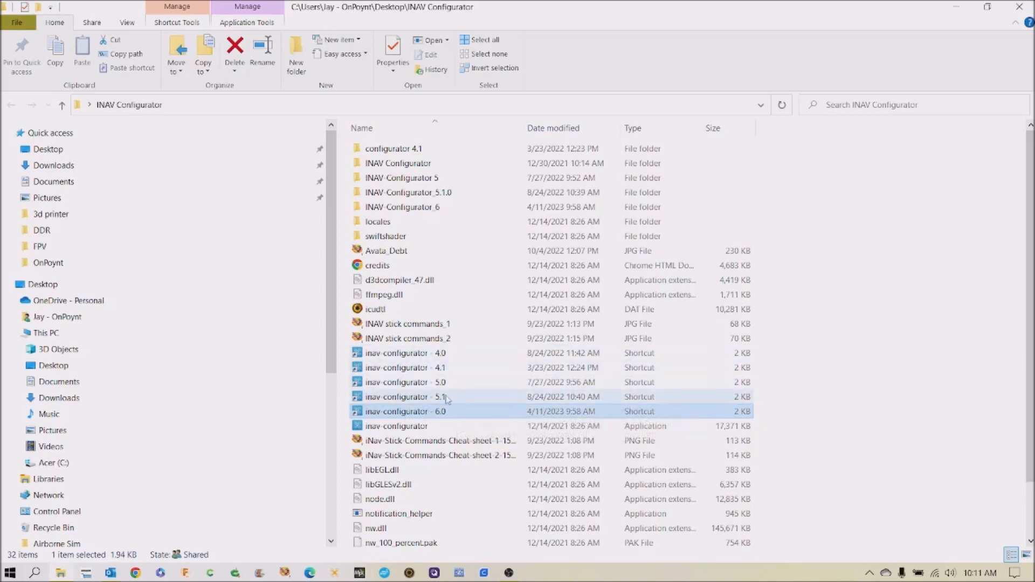
mouse_move(463, 411)
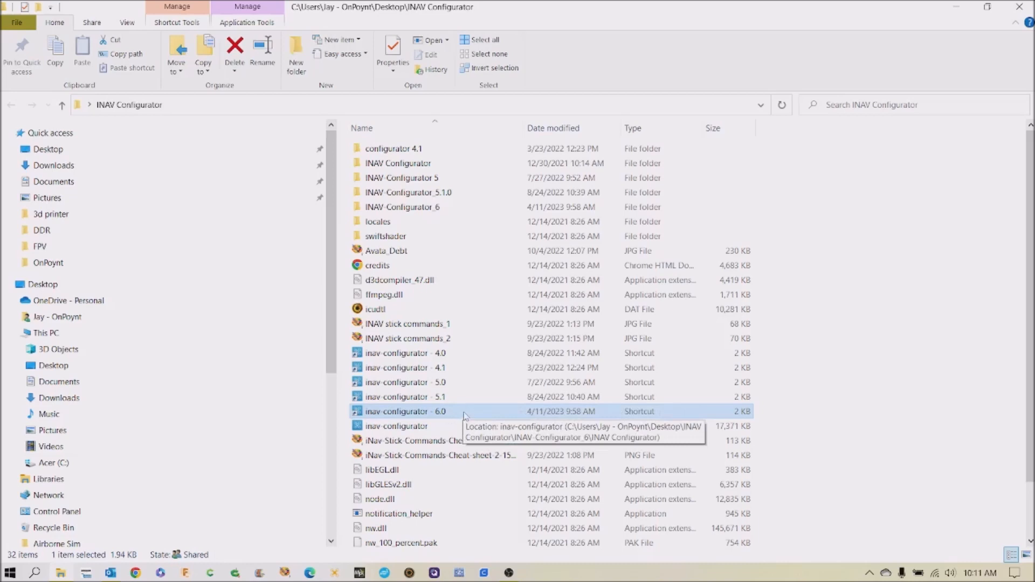
mouse_move(461, 416)
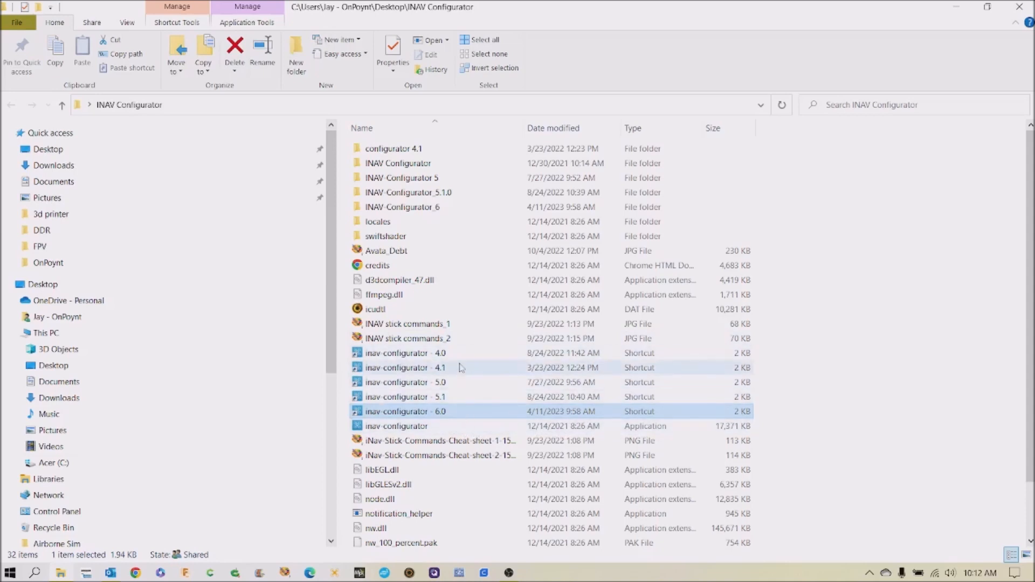
mouse_move(463, 355)
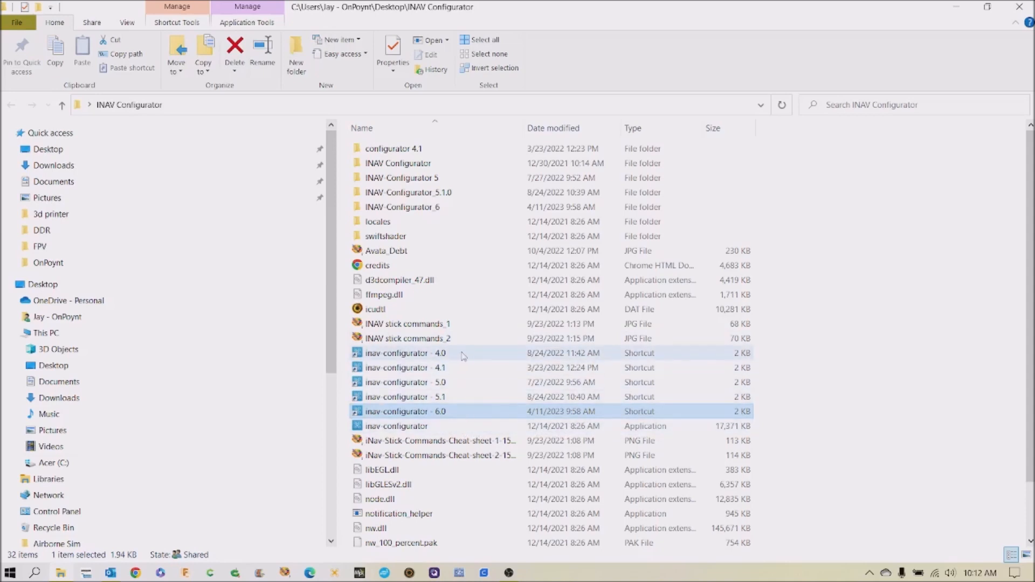
mouse_move(448, 354)
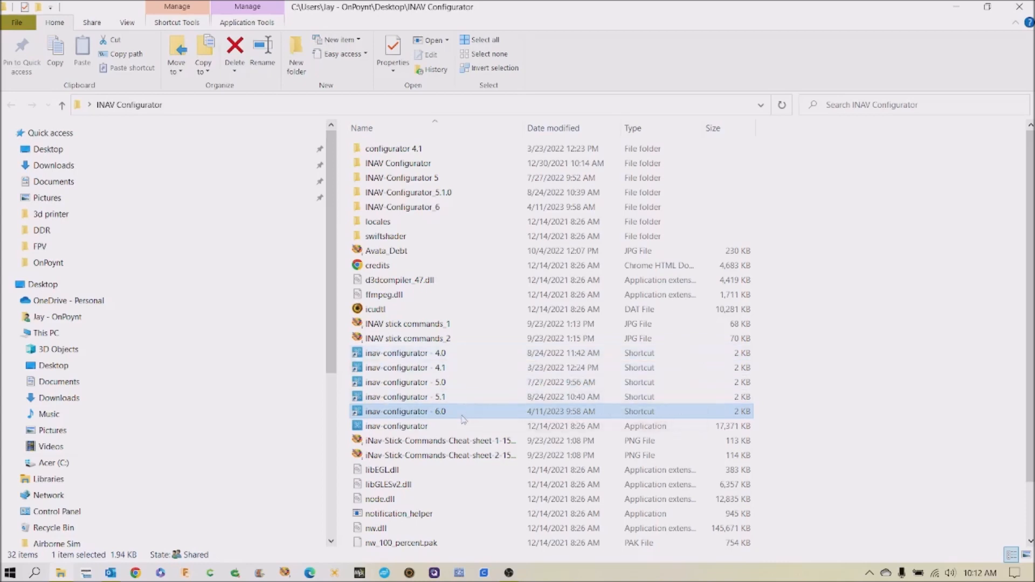
mouse_move(470, 414)
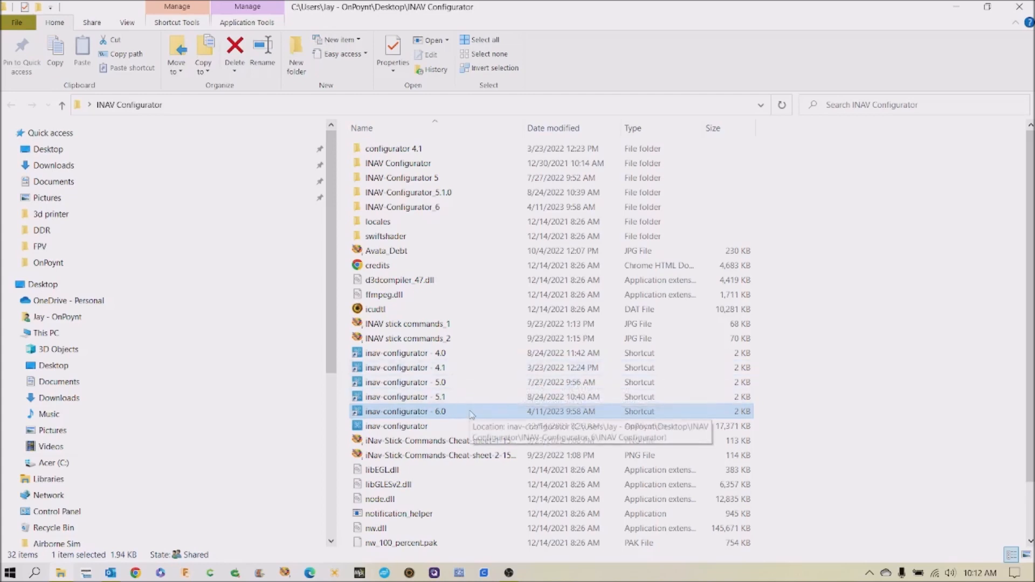
mouse_move(469, 414)
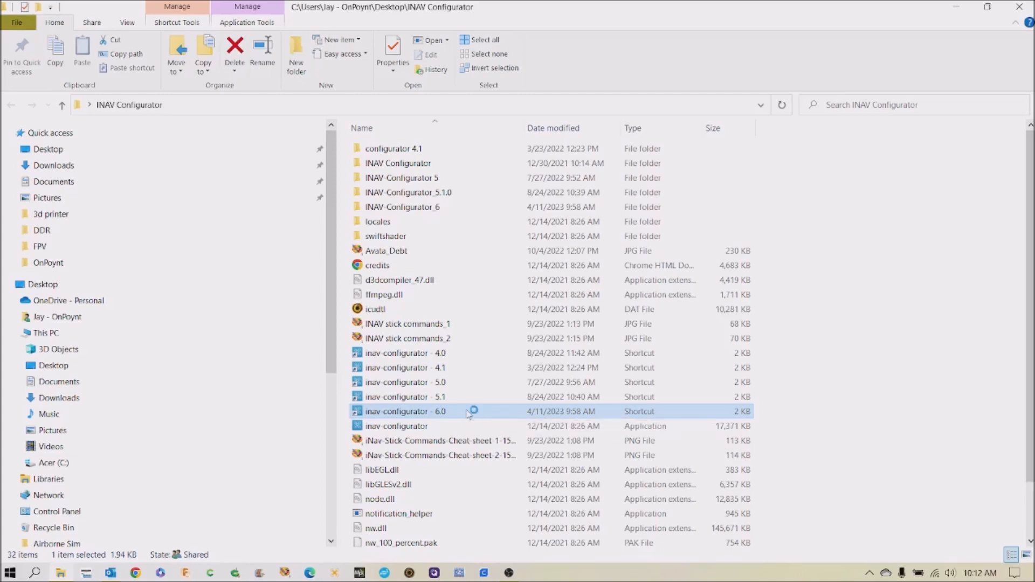
Launch INAV Configurator 6.0 and select serial port COM57
double_click(405, 411)
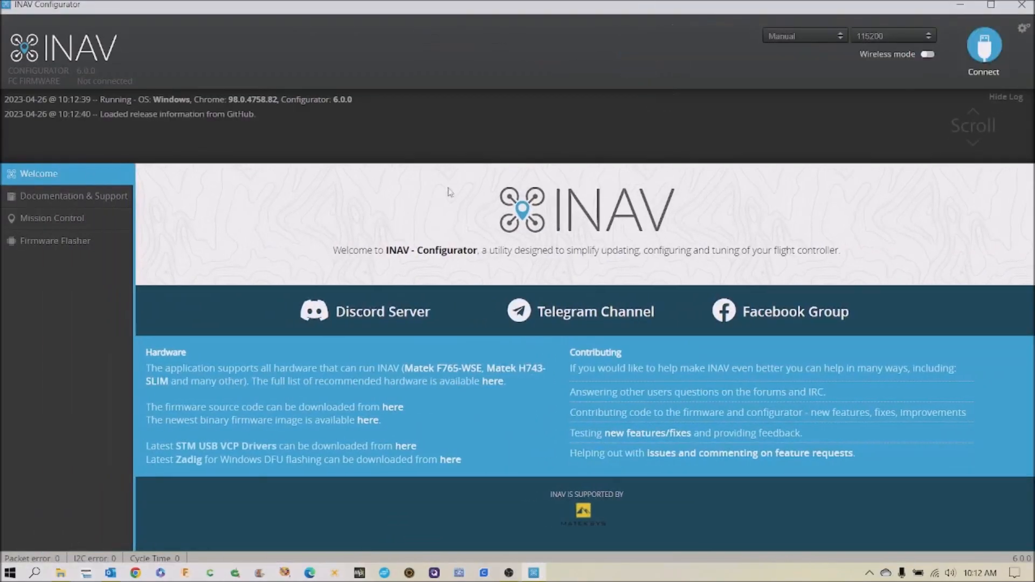
mouse_move(328, 99)
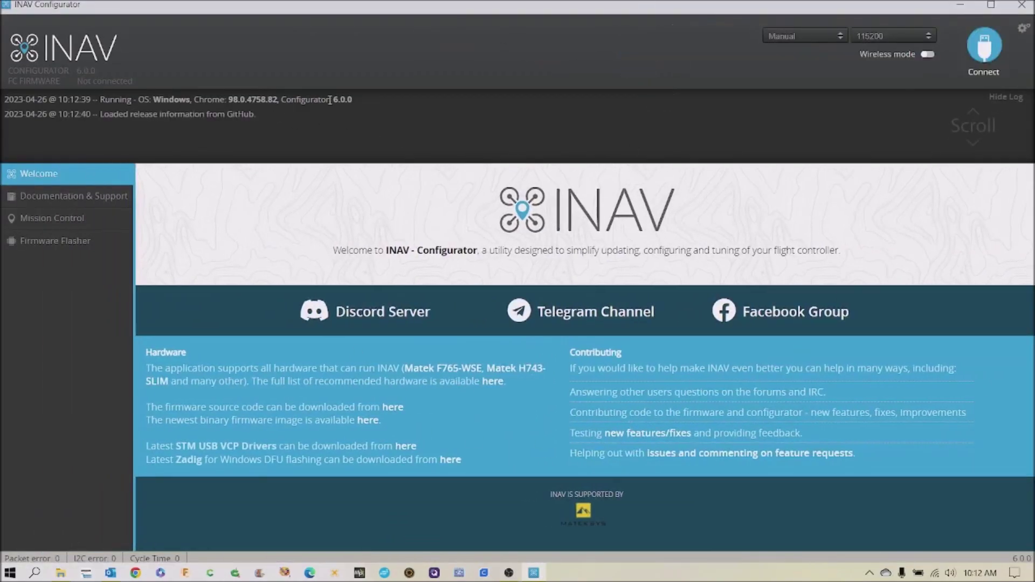
click(803, 36)
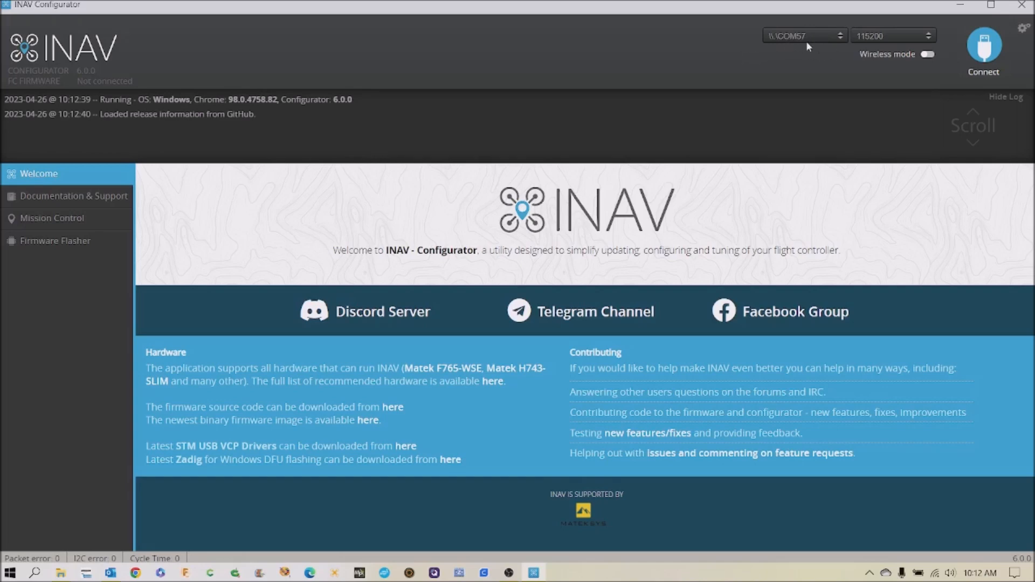
mouse_move(807, 52)
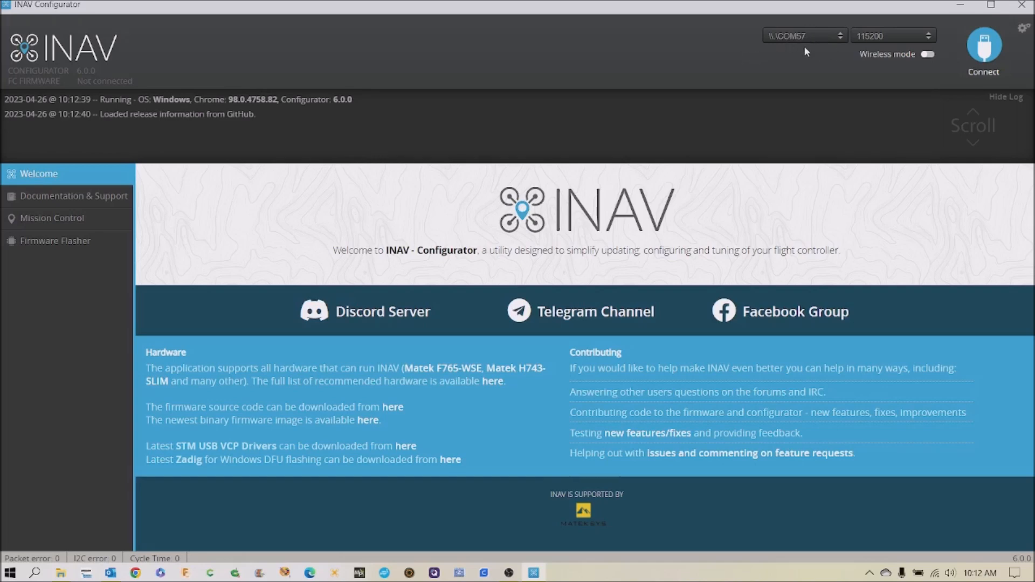
mouse_move(898, 49)
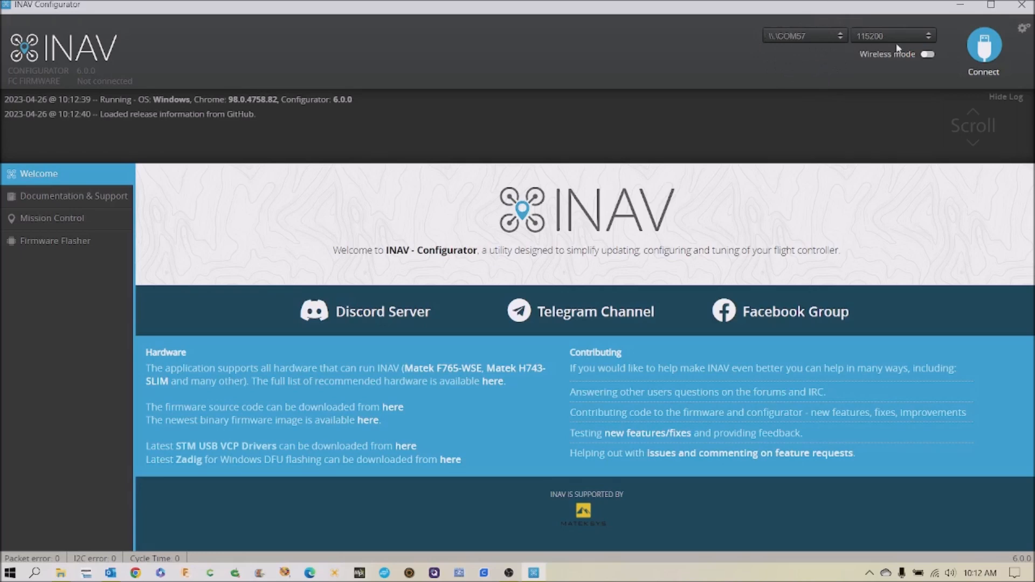
mouse_move(828, 94)
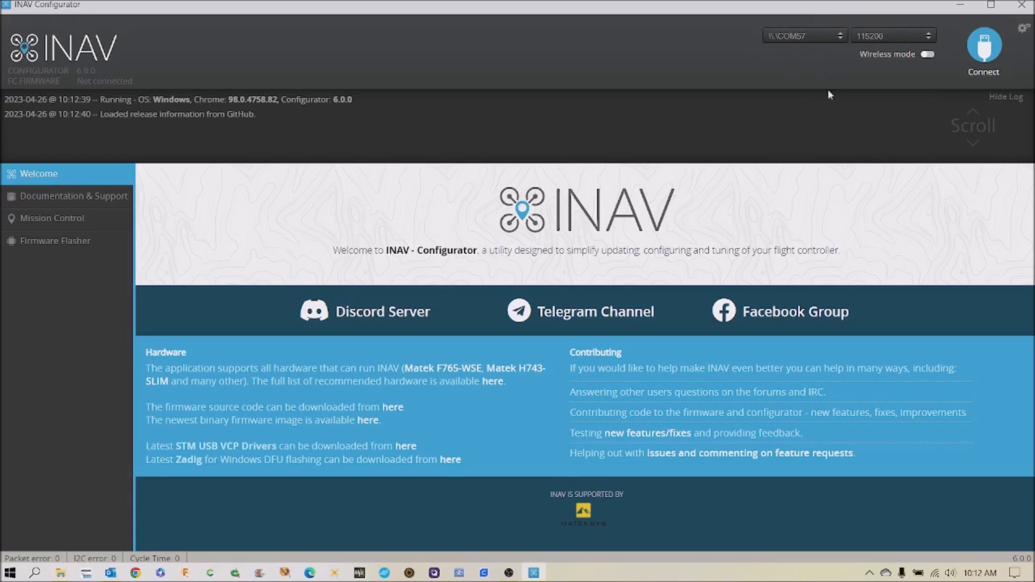
Connect to the flight controller, which opens in CLI mode reporting INAV 4.1.0
click(984, 44)
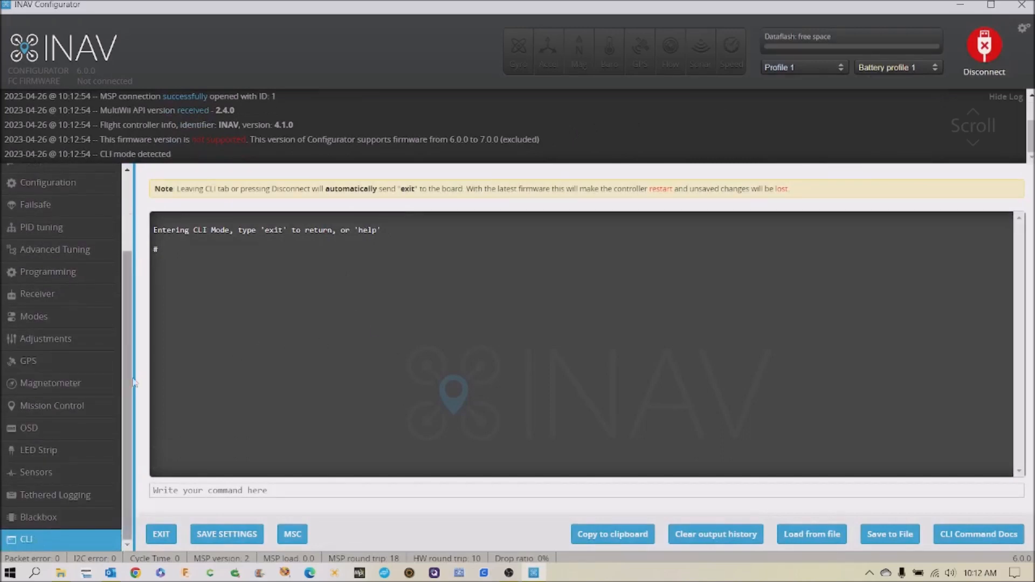
mouse_move(128, 145)
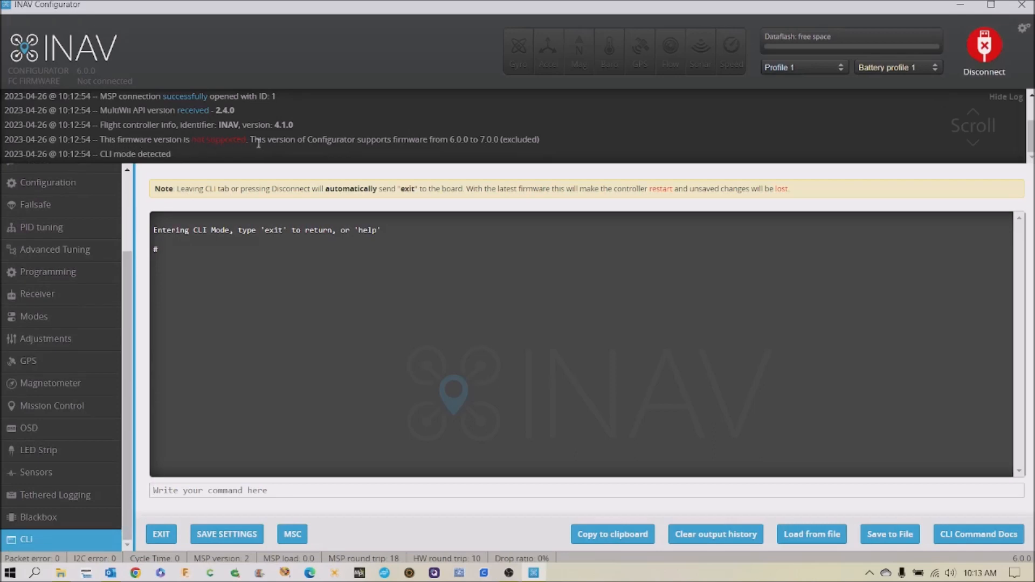
mouse_move(390, 164)
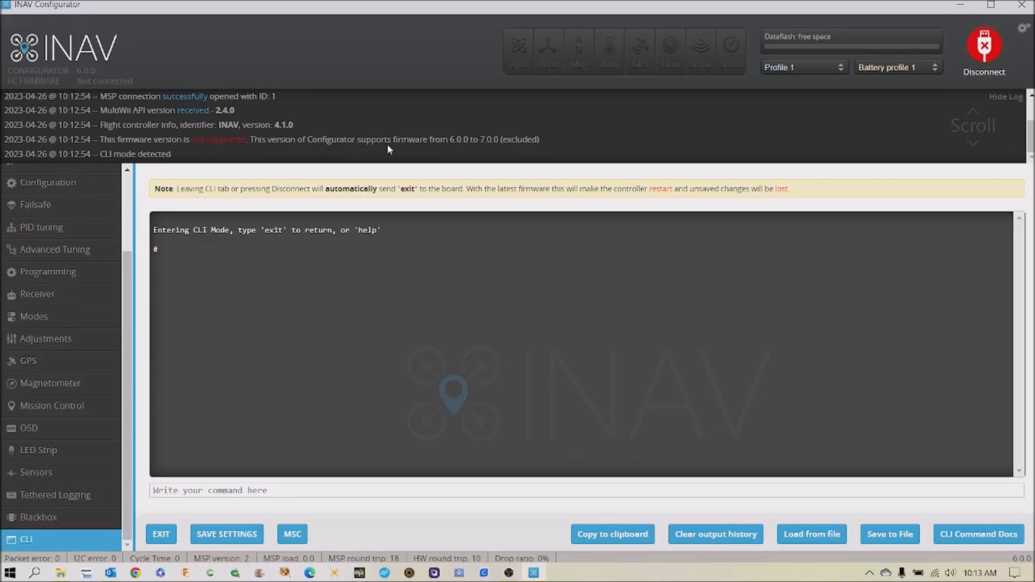
mouse_move(490, 152)
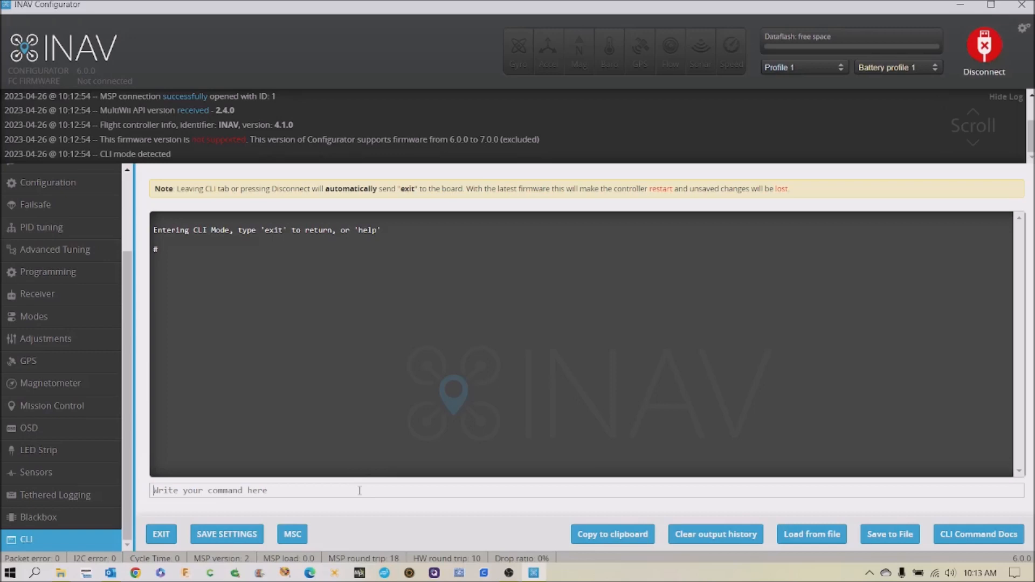
Run the CLI version command showing ZEEZF7V2 on INAV 4.1.0, then exit CLI to reboot
text(ver)
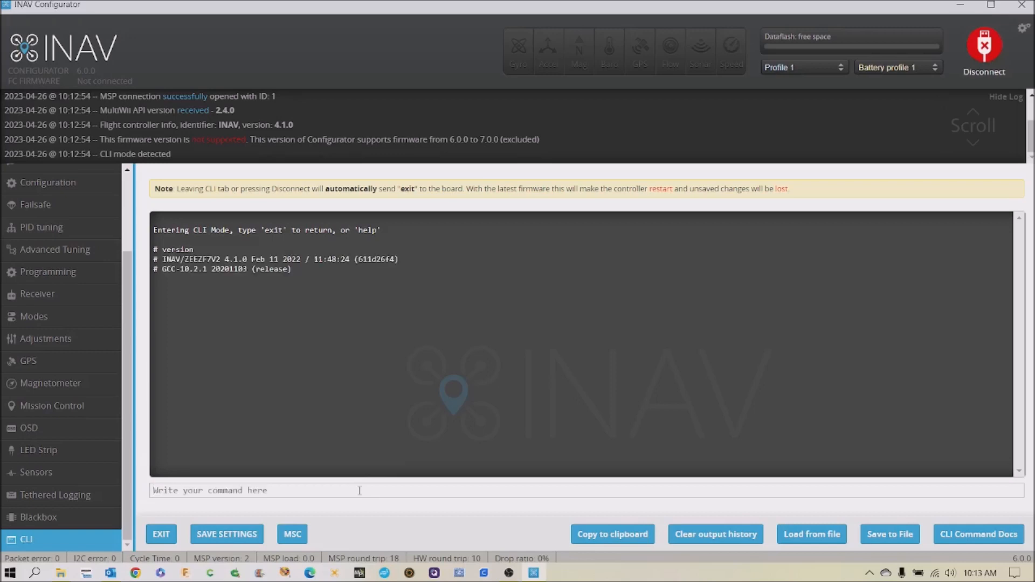
mouse_move(278, 407)
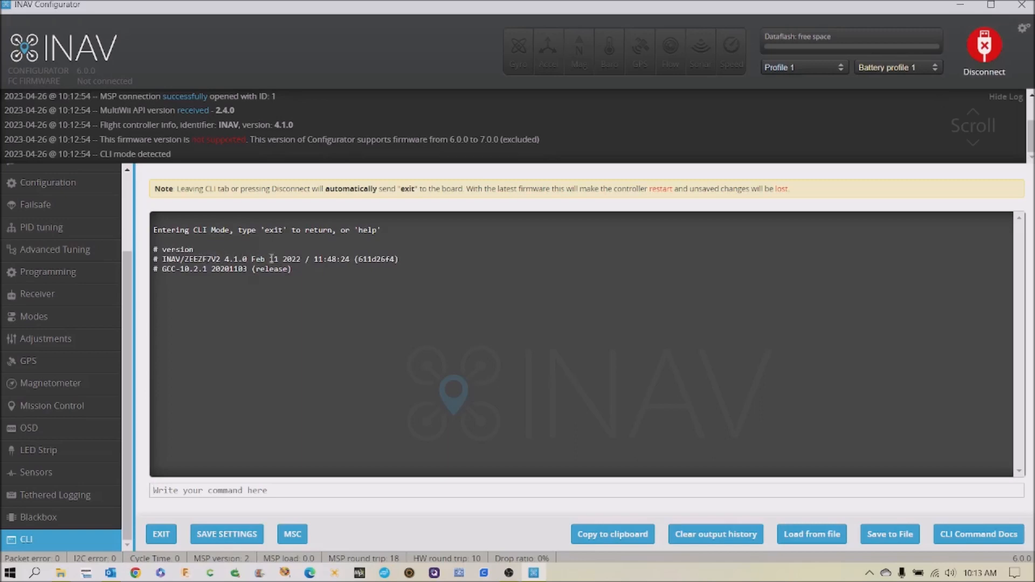
mouse_move(320, 443)
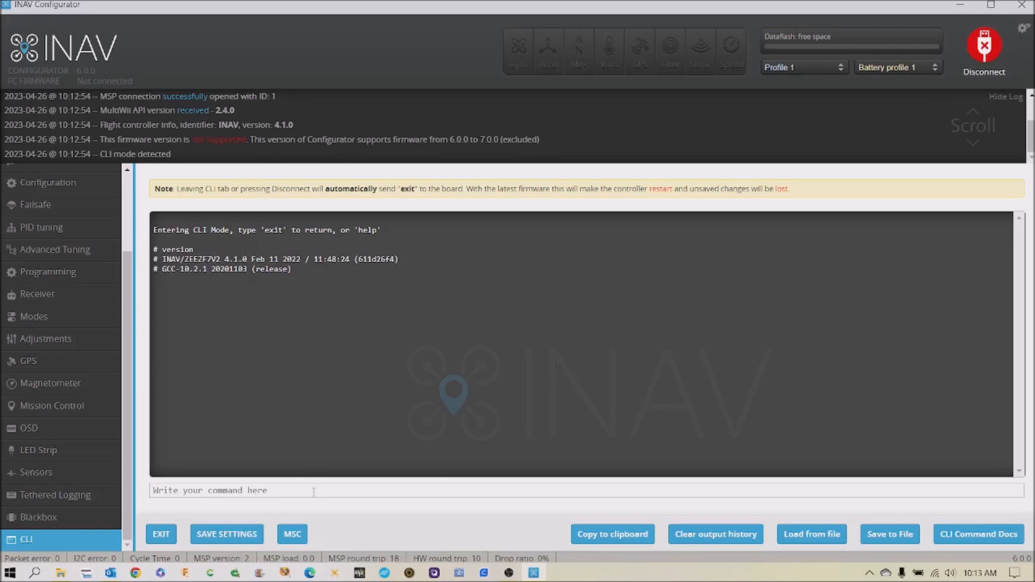
click(161, 534)
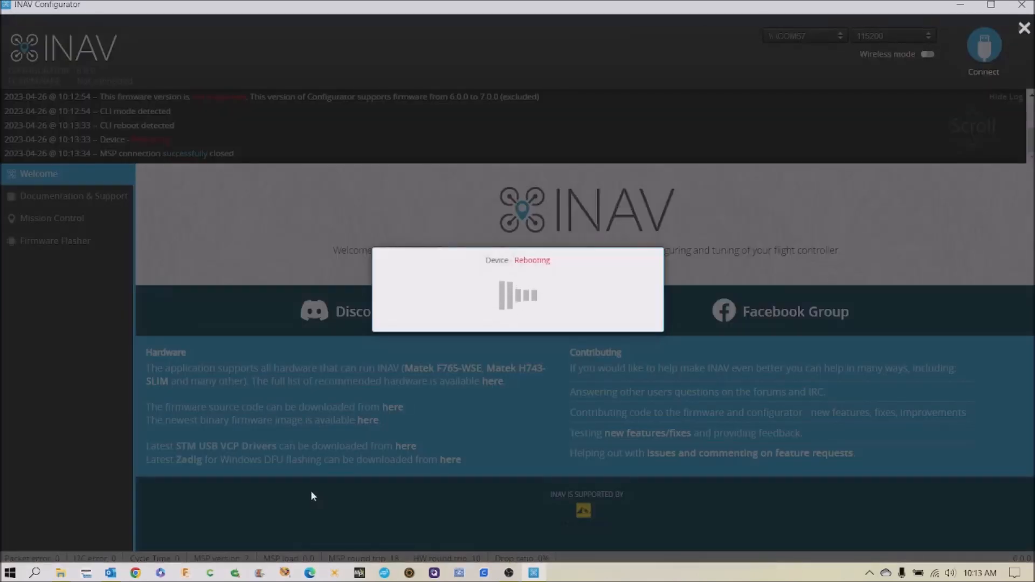
mouse_move(778, 242)
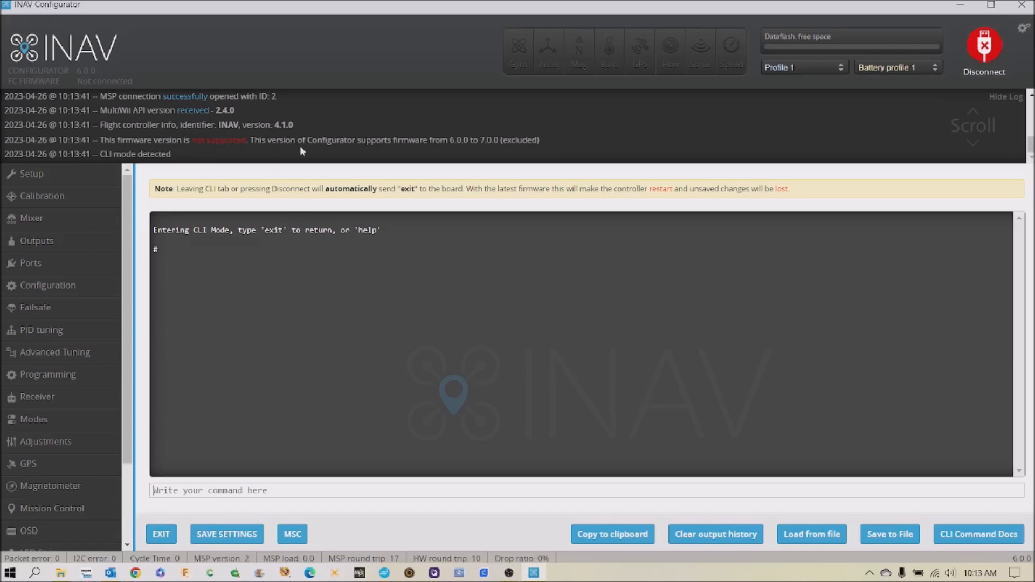
mouse_move(319, 133)
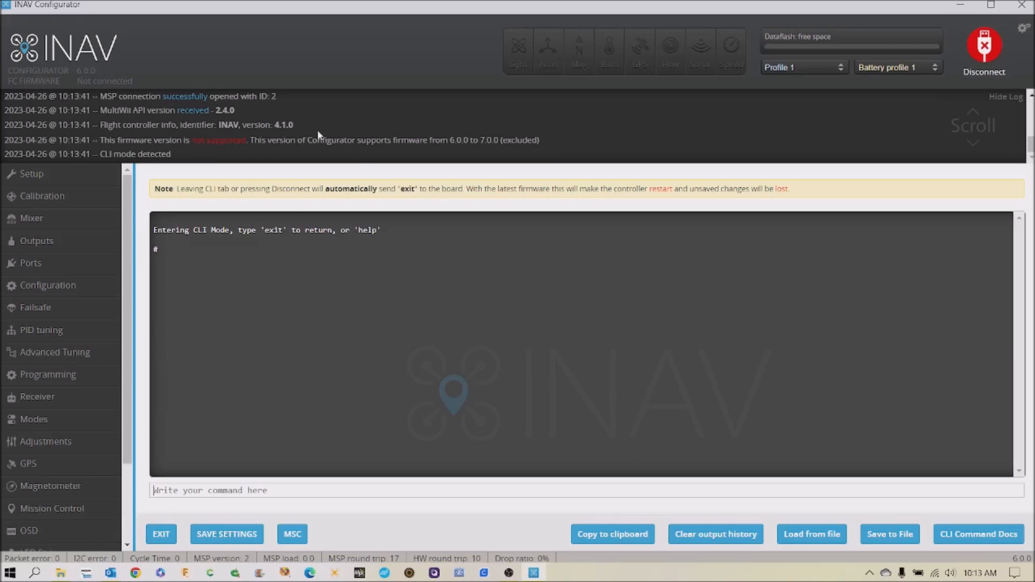
mouse_move(271, 132)
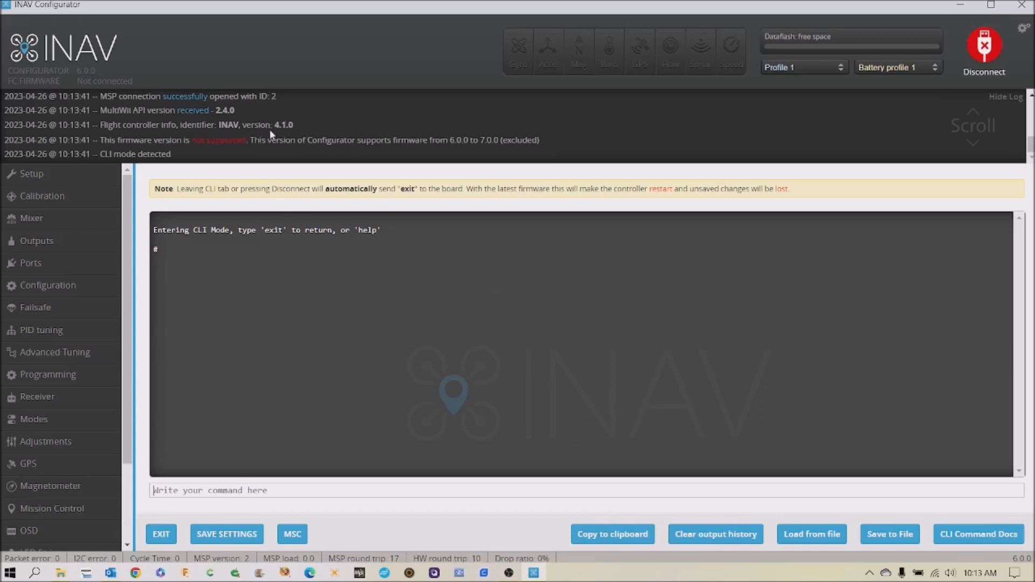
mouse_move(446, 281)
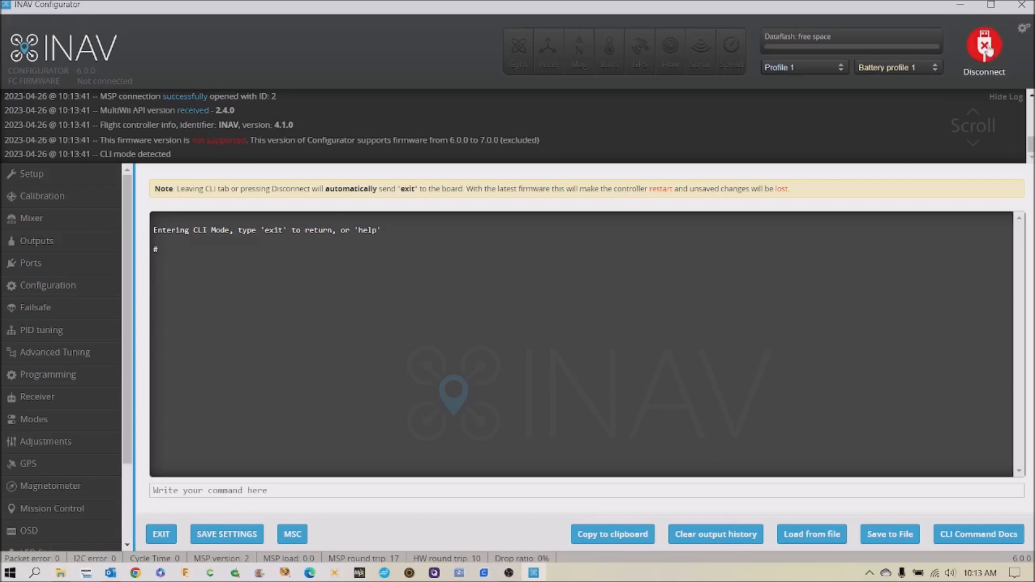
Disconnect from the reconnected flight controller
click(984, 43)
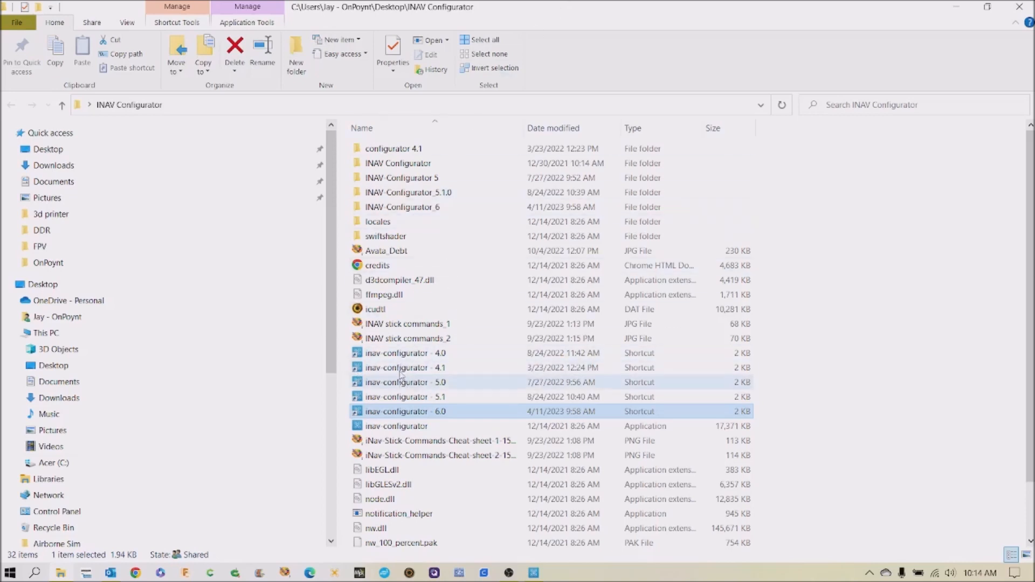
Double-click the inav-configurator 6.0 shortcut in File Explorer
click(406, 412)
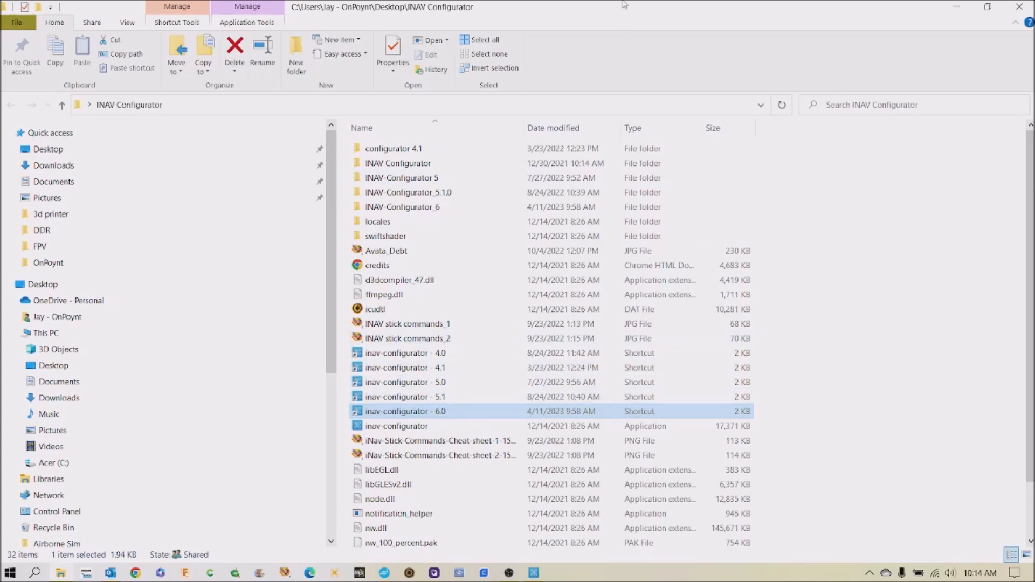
mouse_move(645, 10)
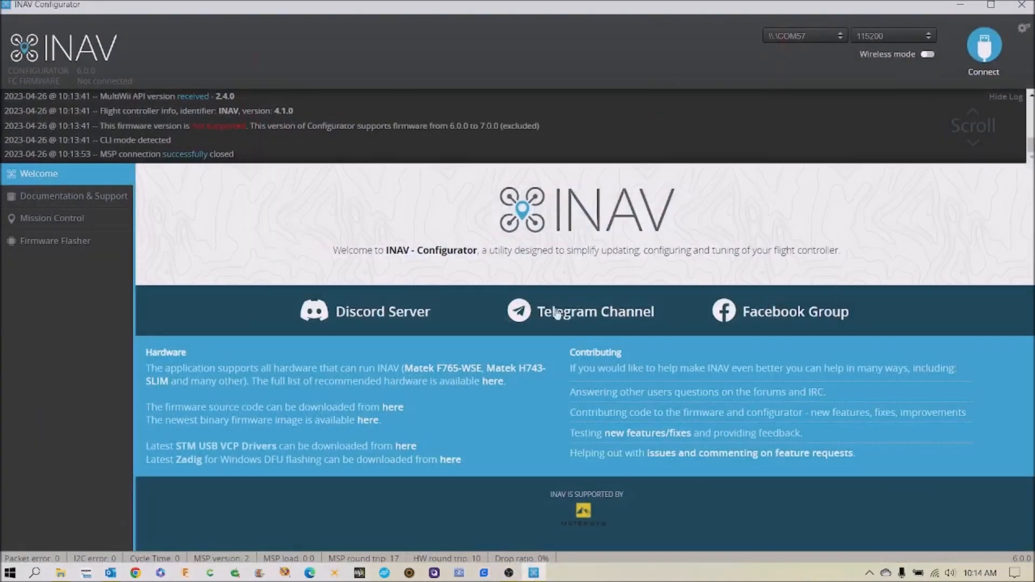
mouse_move(245, 246)
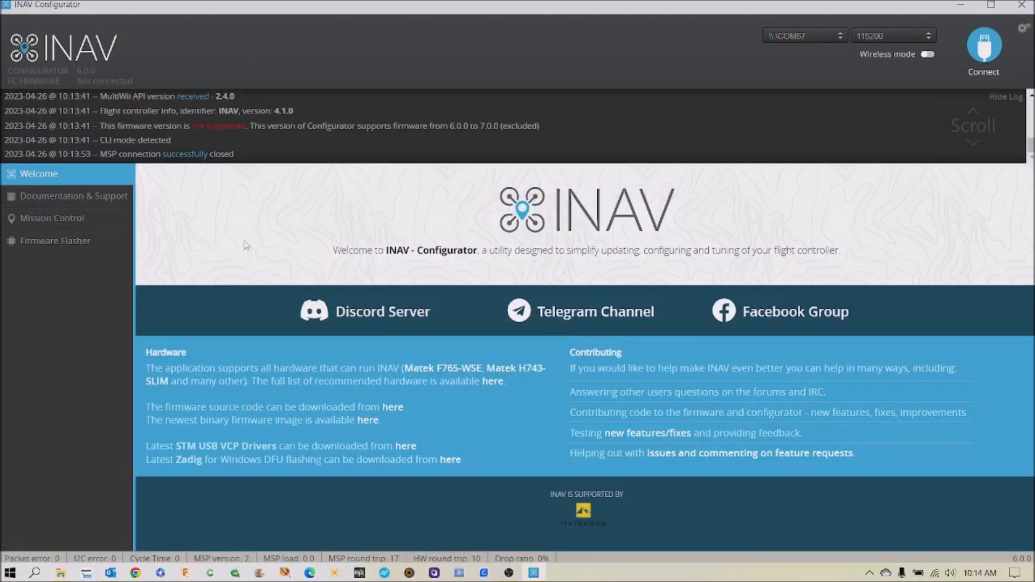
mouse_move(106, 254)
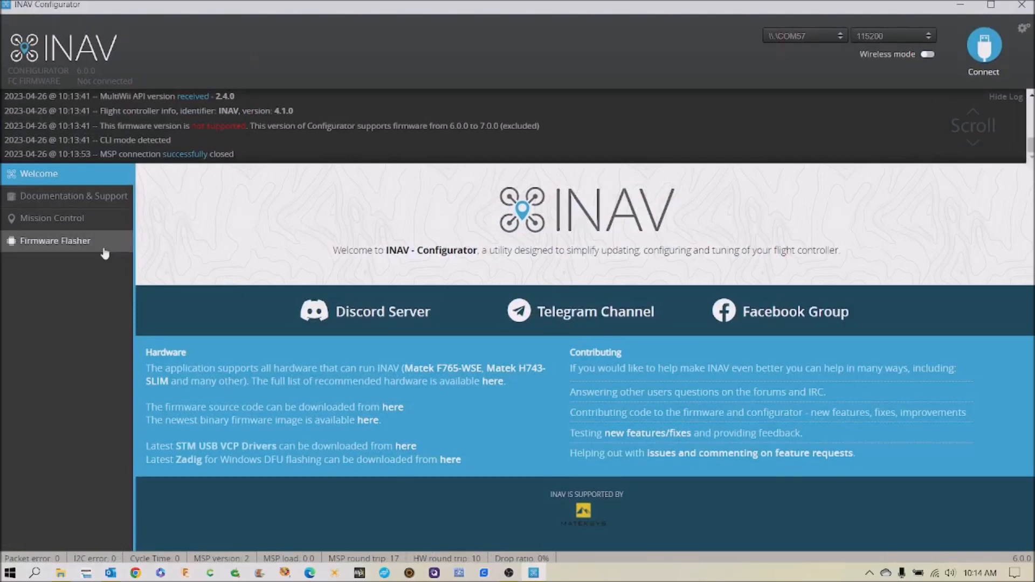
Reconnect, rerun the CLI version command confirming ZEEZF7V2 on 4.1.0, and exit CLI to reboot
click(983, 45)
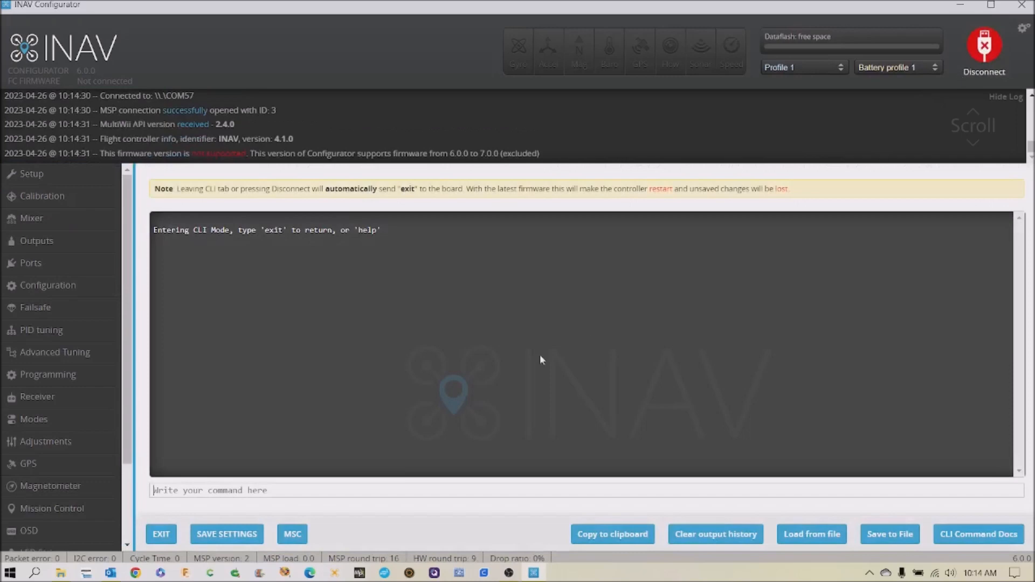
click(310, 490)
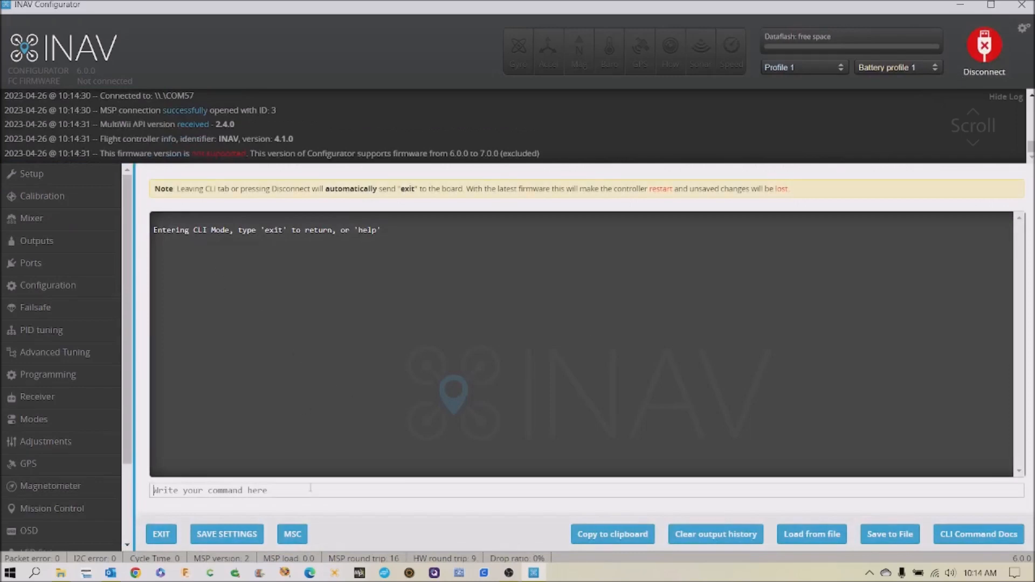
text(version)
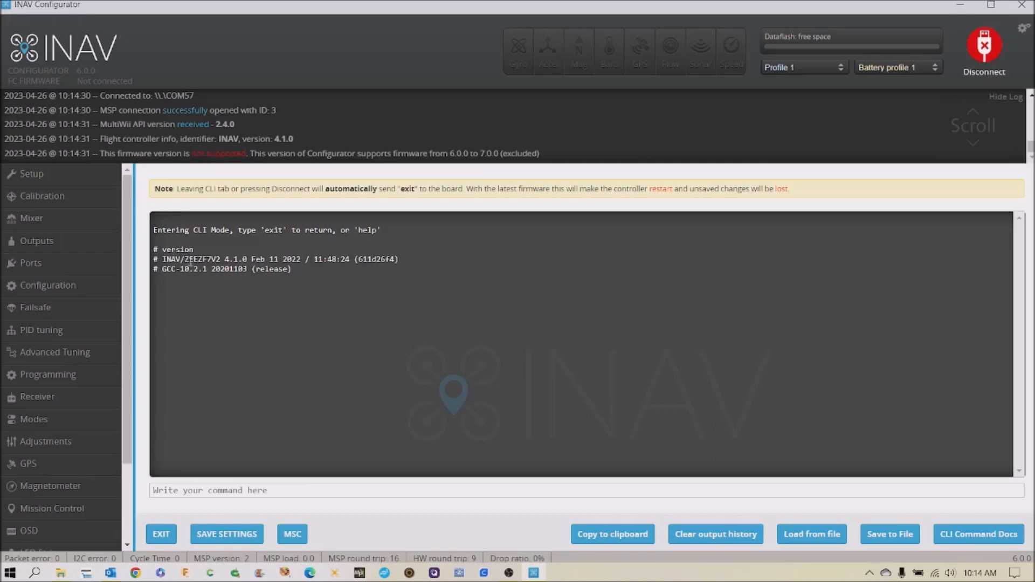
double_click(188, 259)
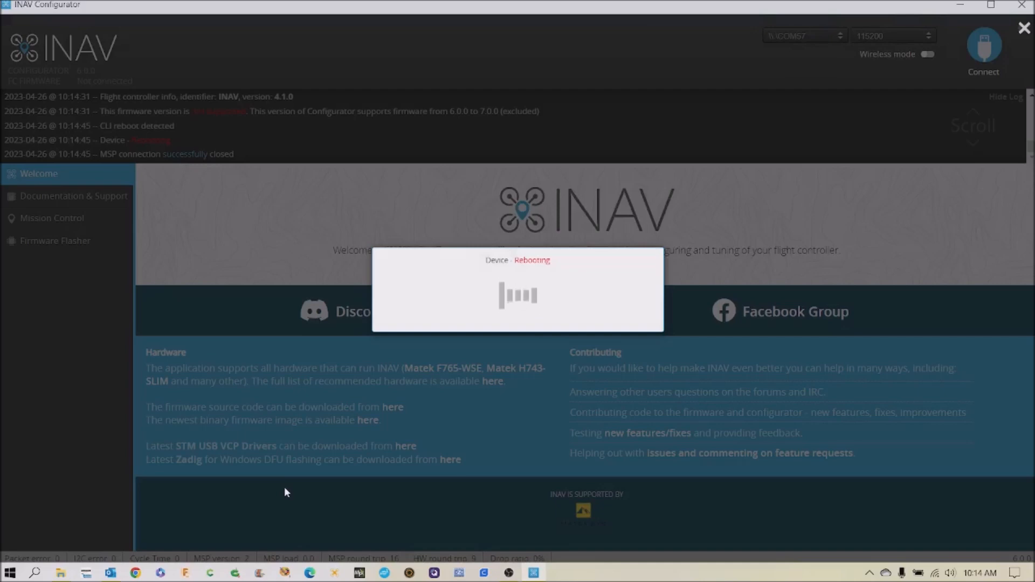
mouse_move(430, 297)
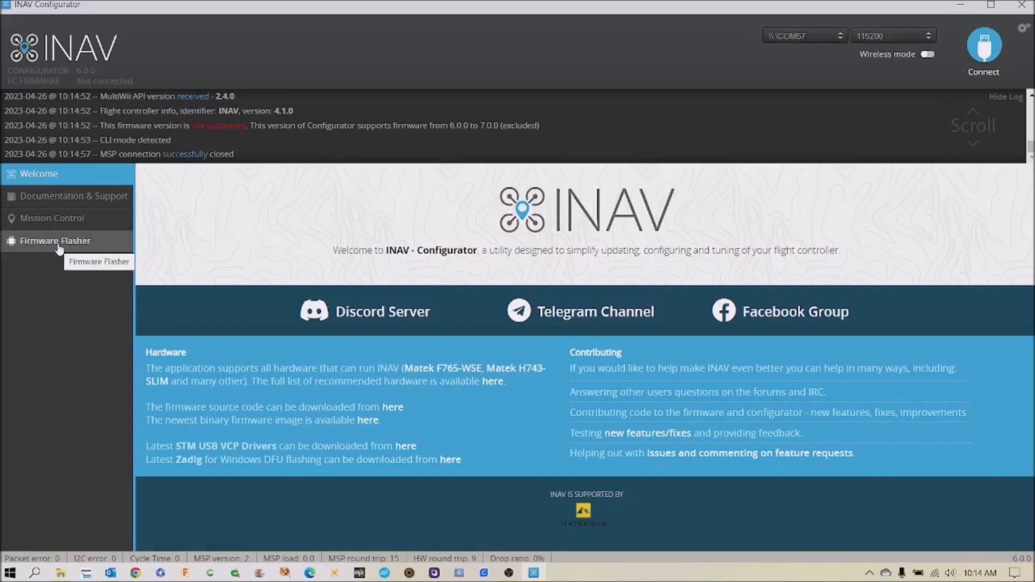
In Firmware Flasher, select board ZEEZF7V2 and firmware 6.0.0 stable (2023-3-25)
click(55, 240)
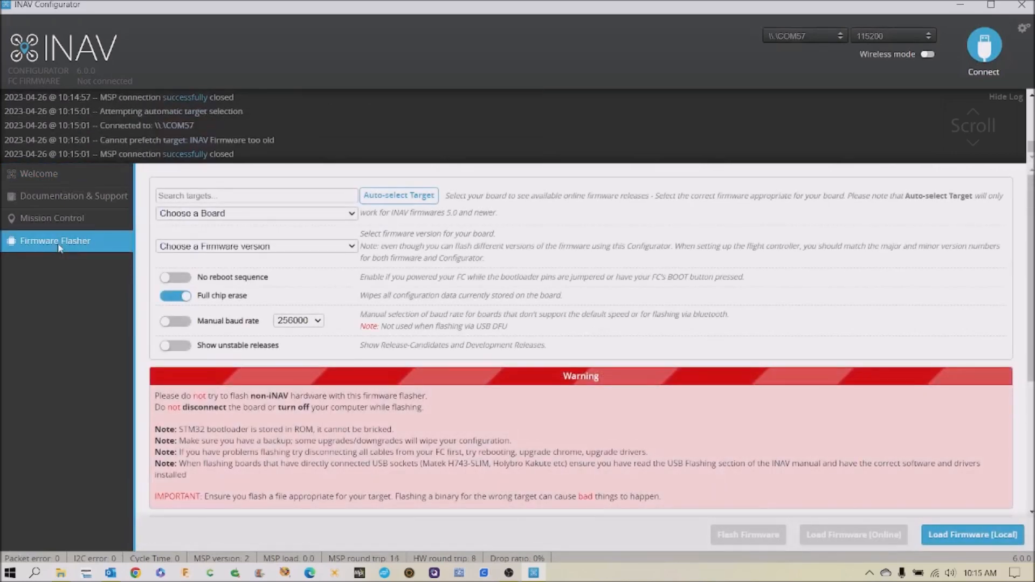
click(255, 213)
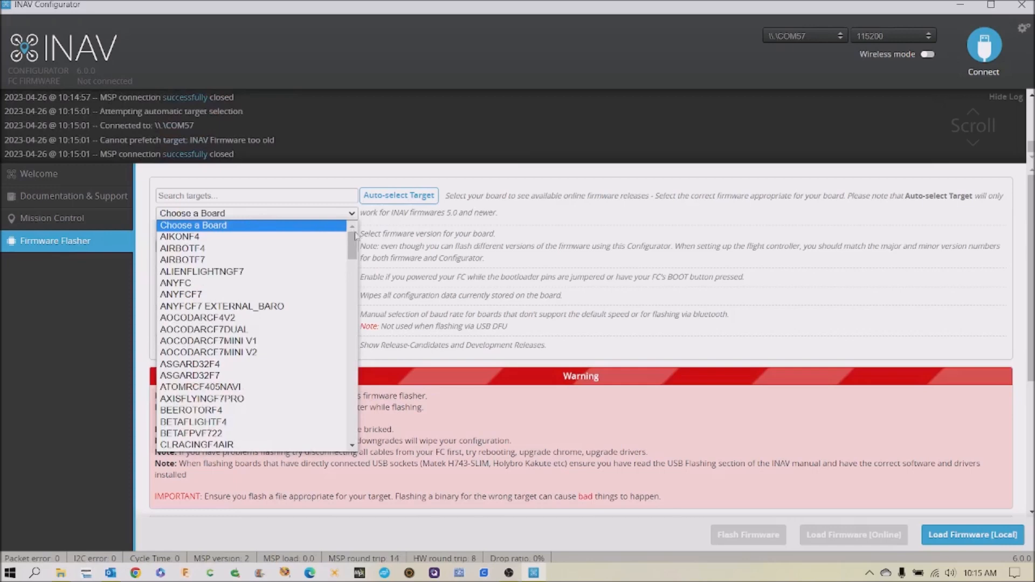
scroll(down, 3)
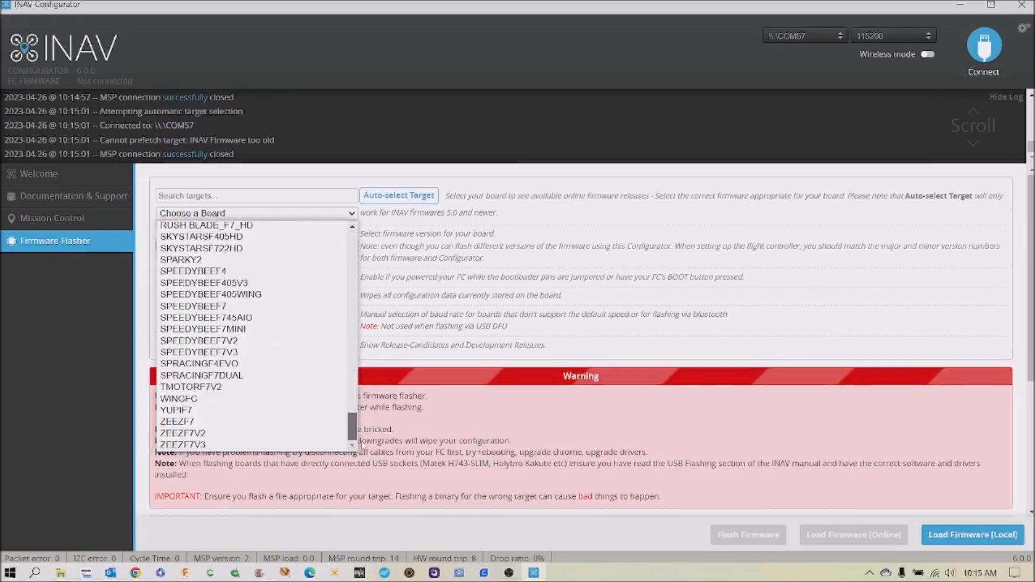
click(178, 432)
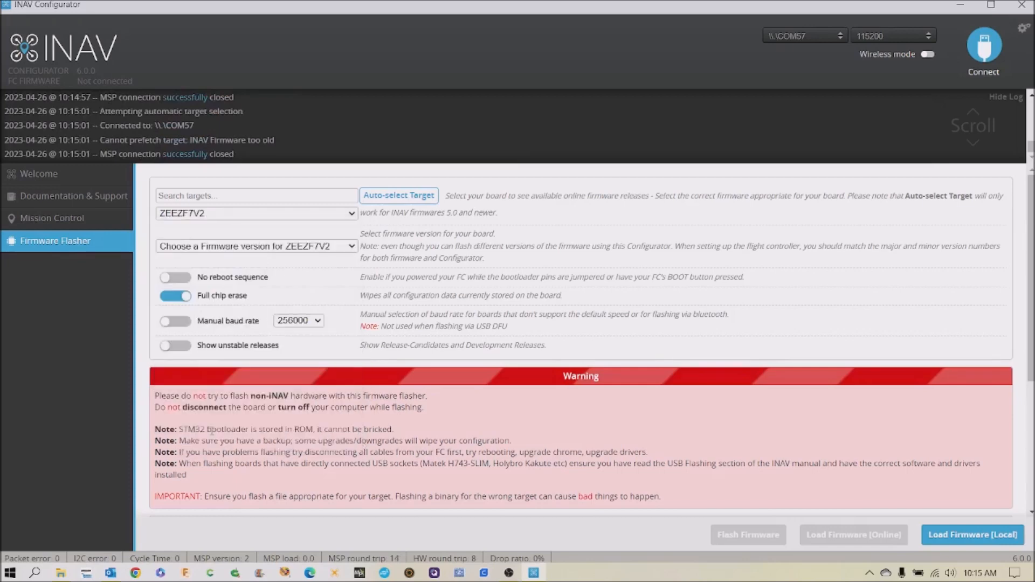
click(256, 246)
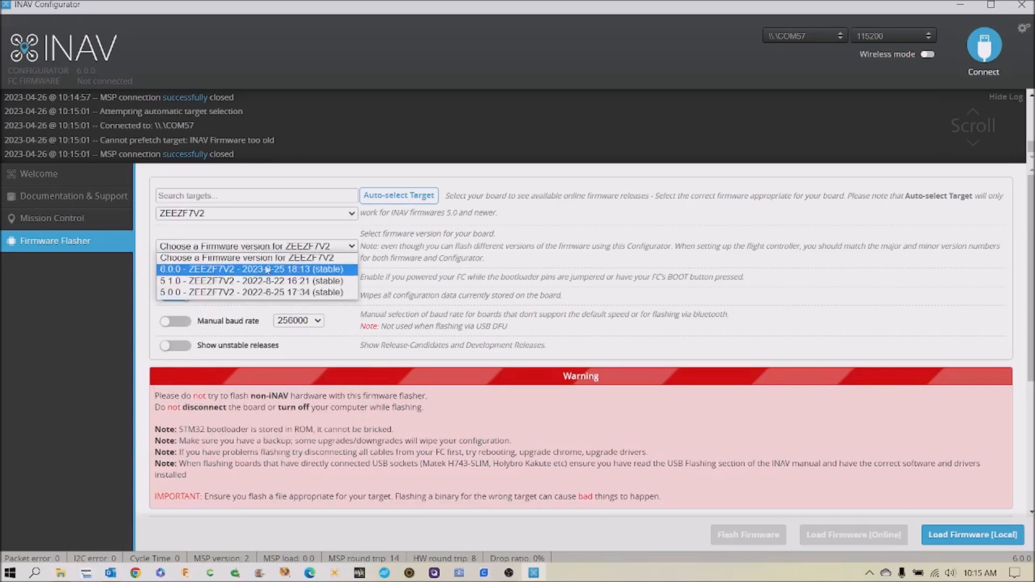
click(256, 269)
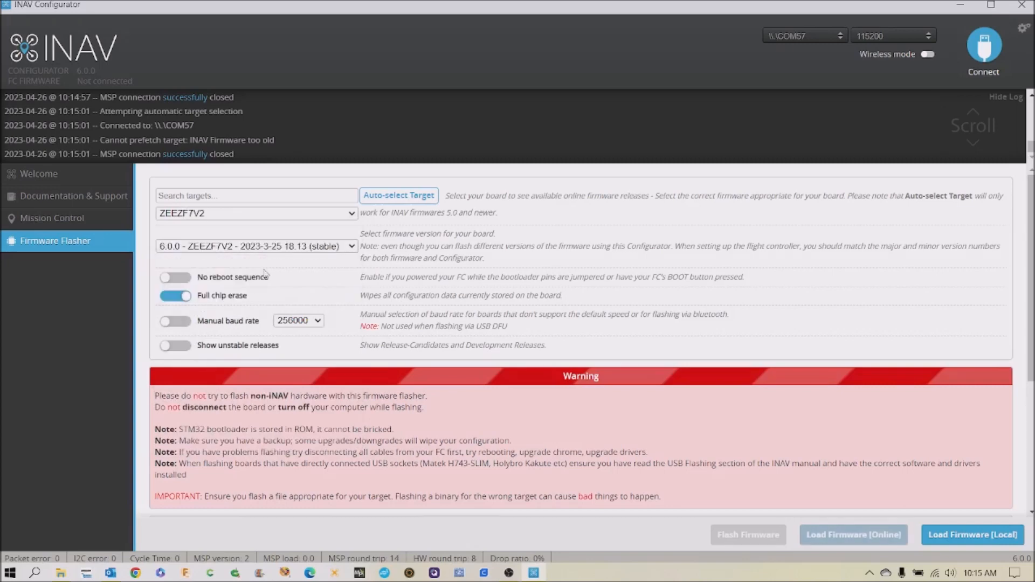
mouse_move(845, 541)
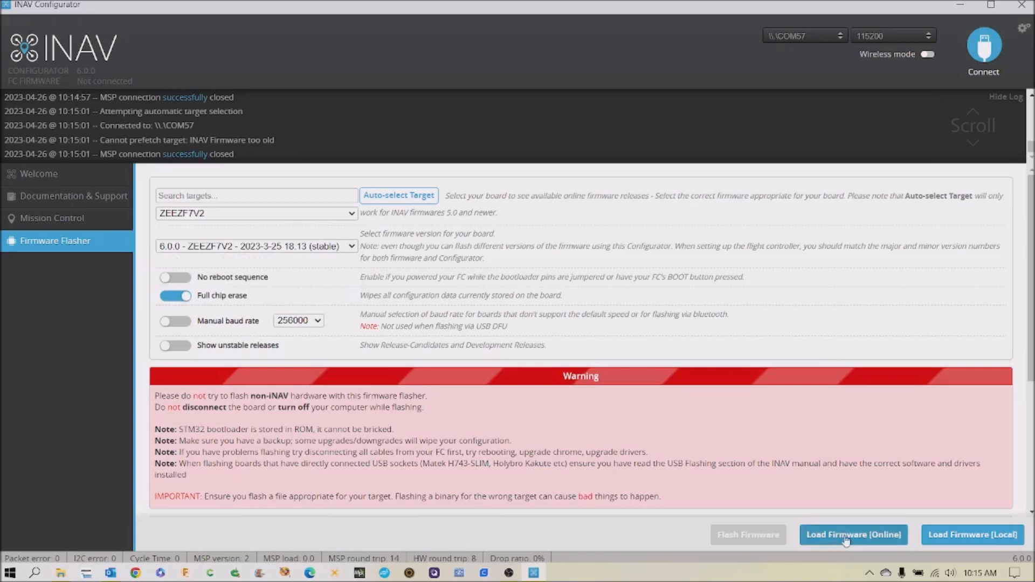
Load the 6.0.0 ZEEZF7V2 firmware online (469946 bytes) and scroll through its release notes
click(854, 535)
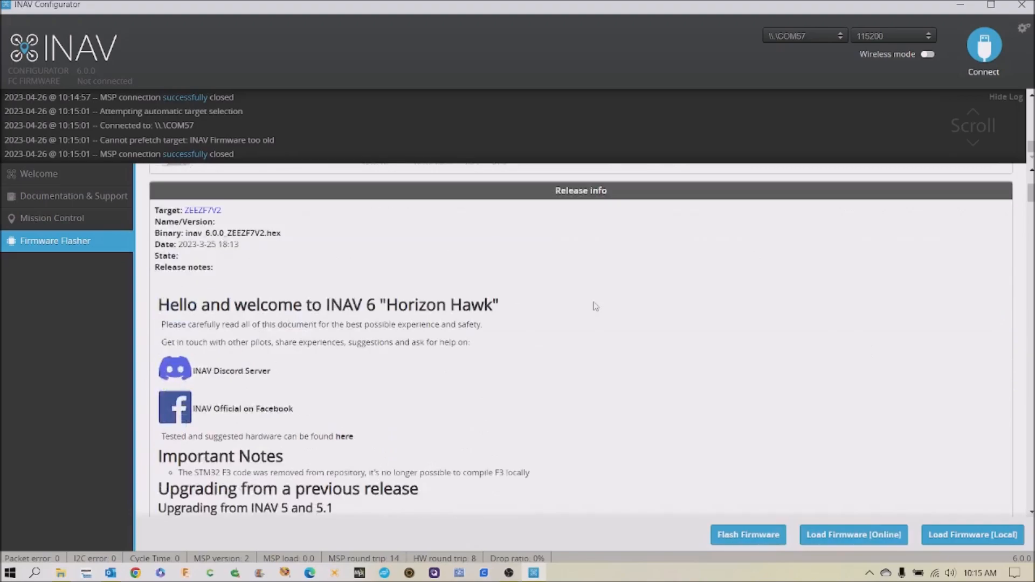
scroll(down, 3)
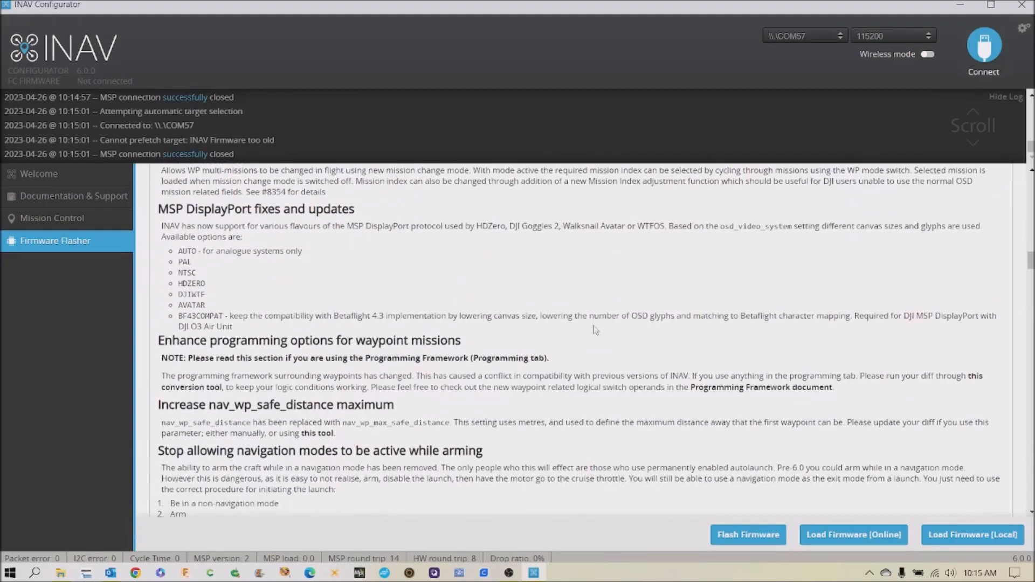
scroll(down, 3)
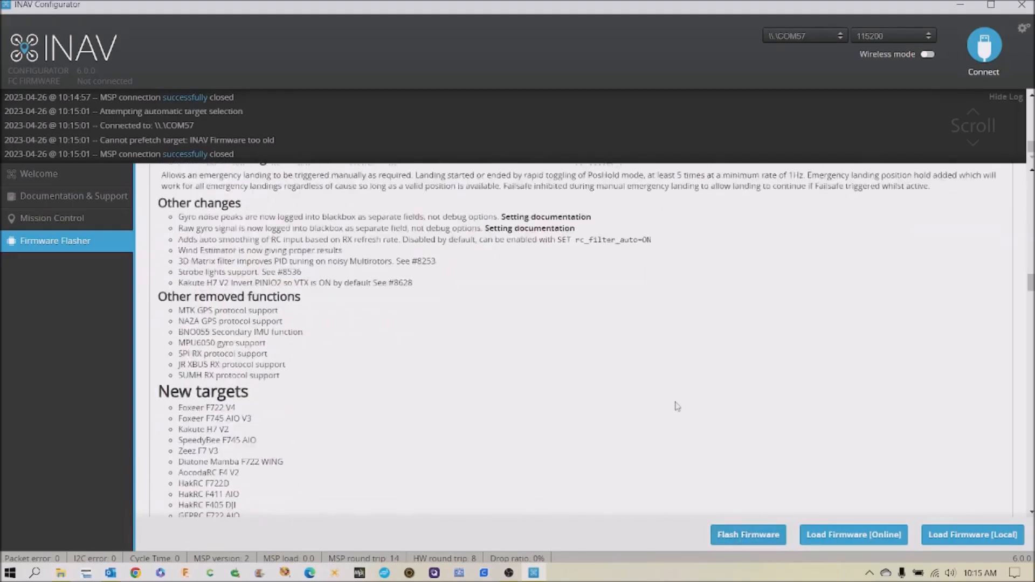
scroll(down, 3)
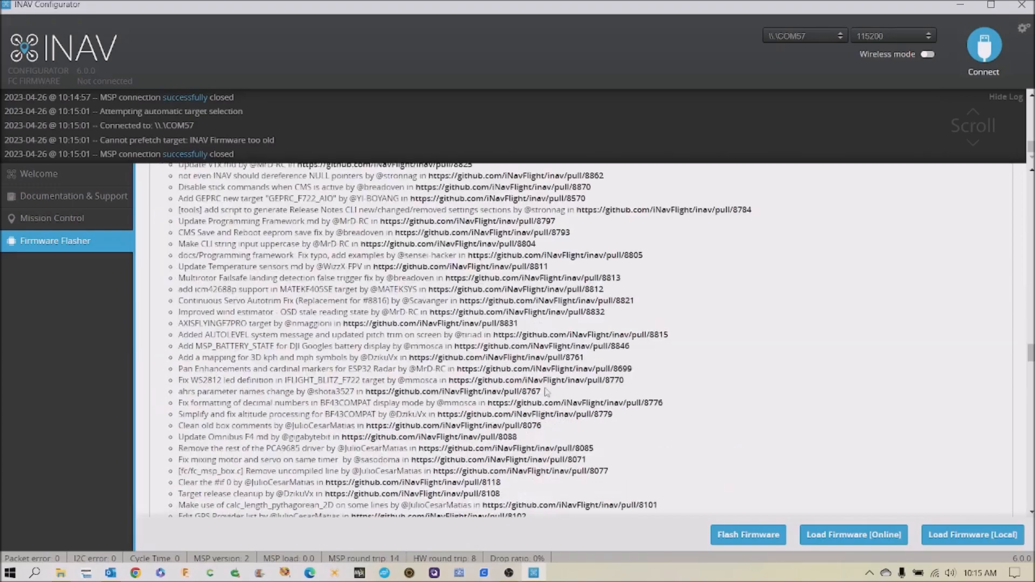
scroll(down, 3)
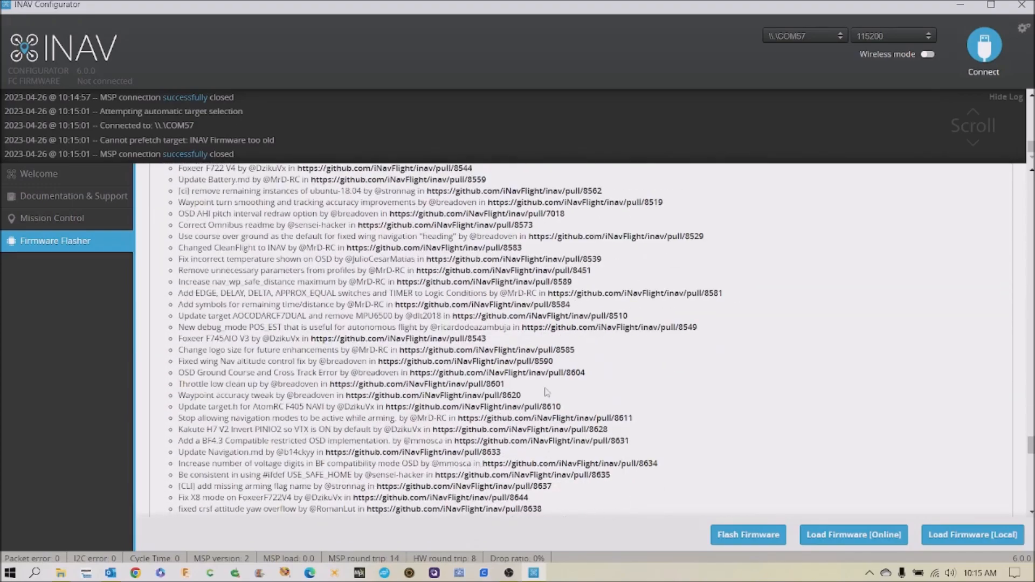
click(852, 534)
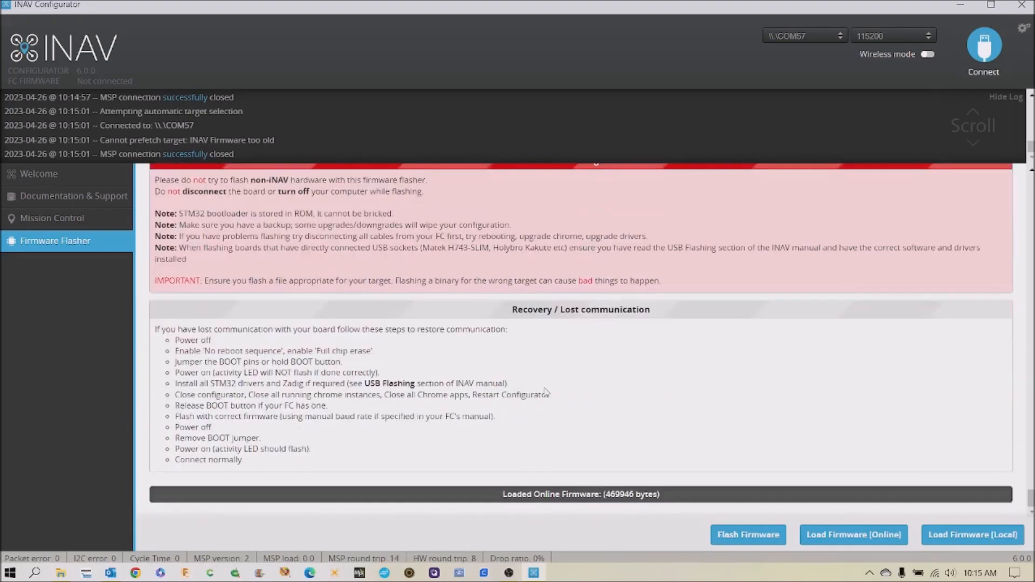
mouse_move(770, 397)
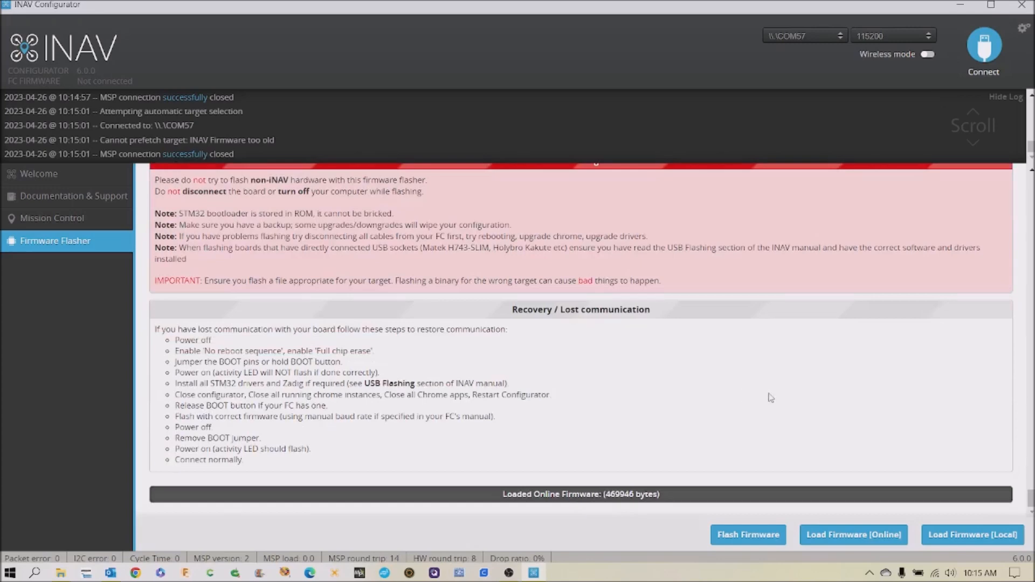
mouse_move(703, 401)
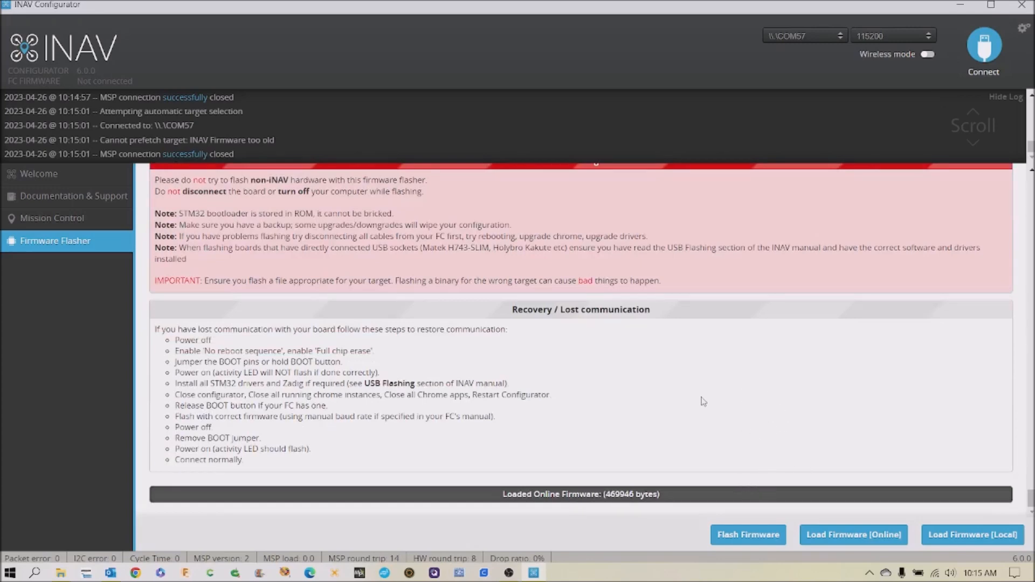
scroll(down, 3)
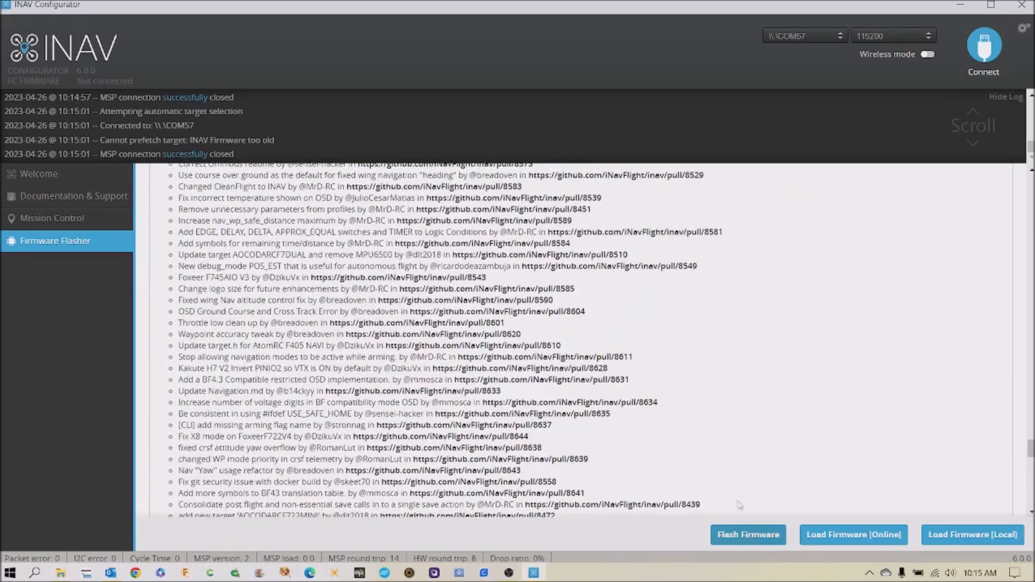
scroll(down, 3)
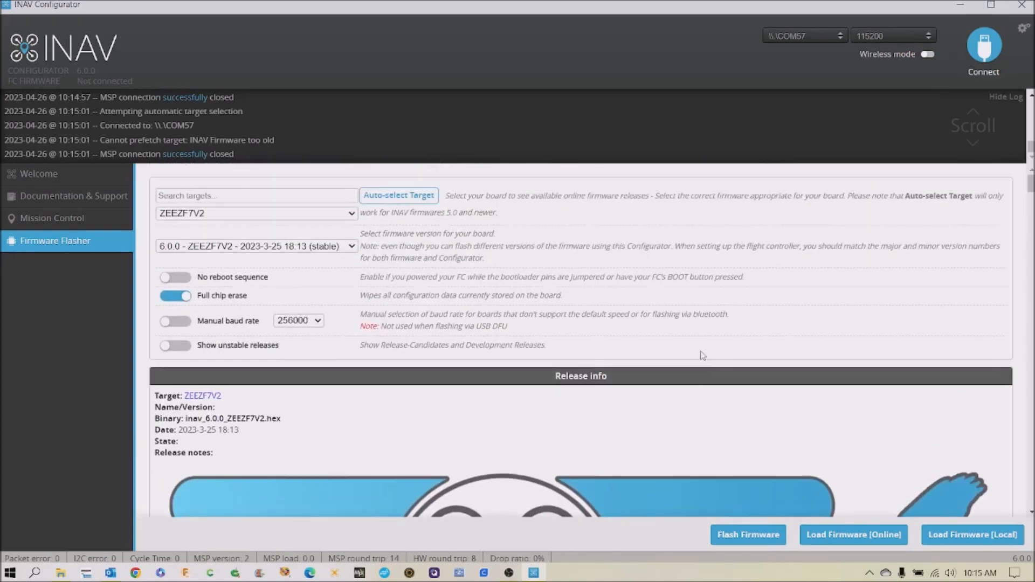
mouse_move(679, 264)
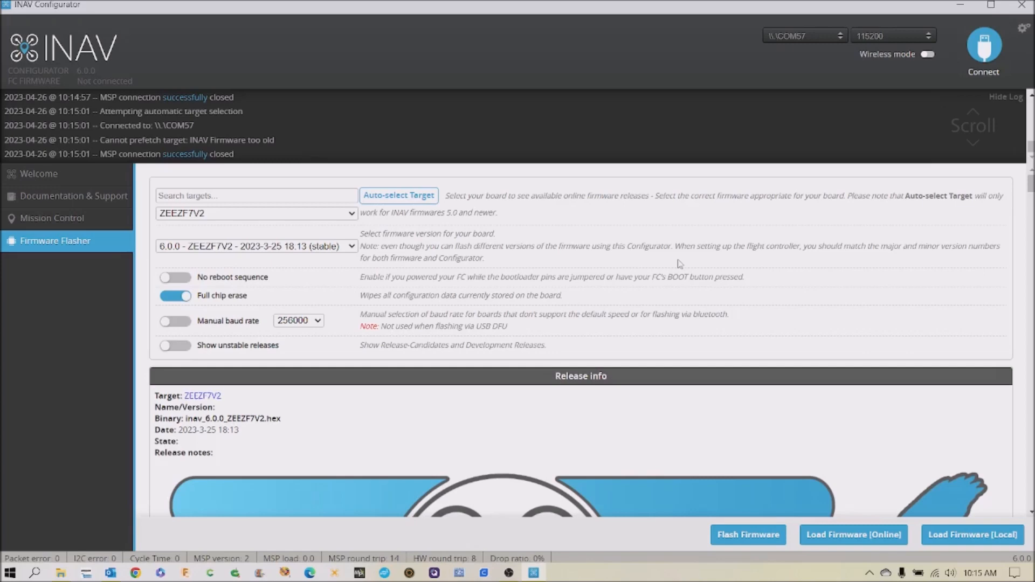
scroll(down, 3)
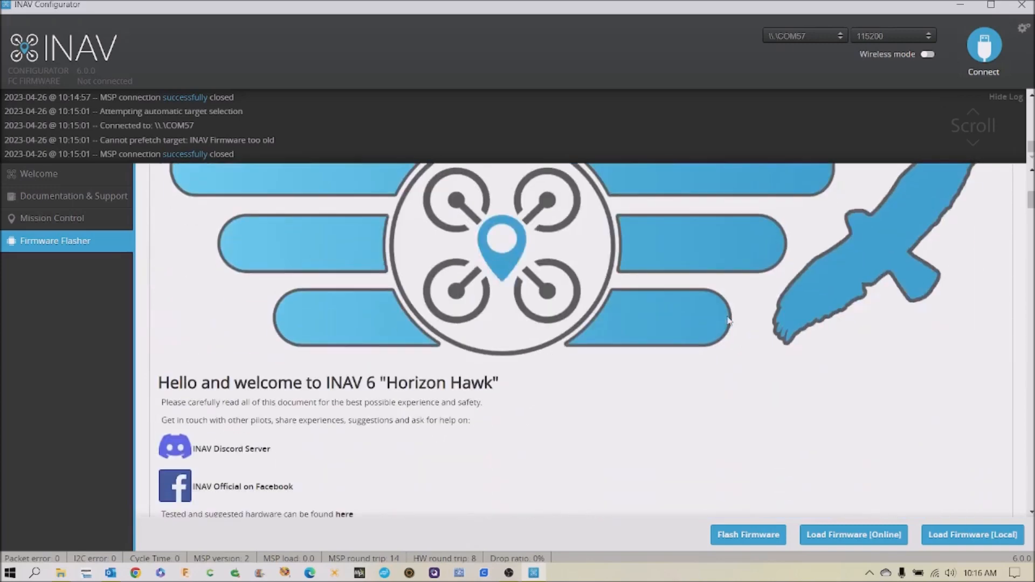
click(851, 534)
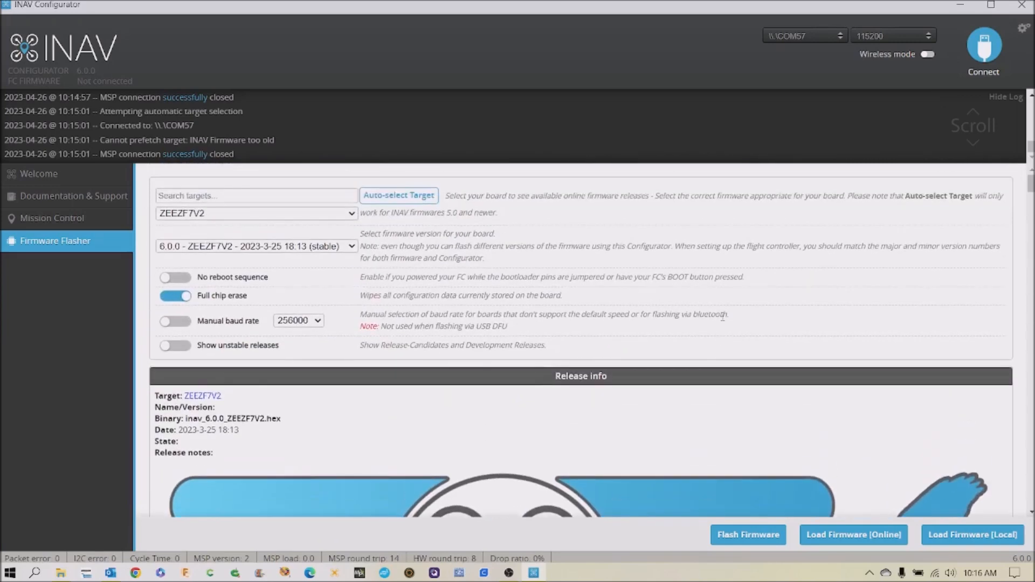
mouse_move(48, 201)
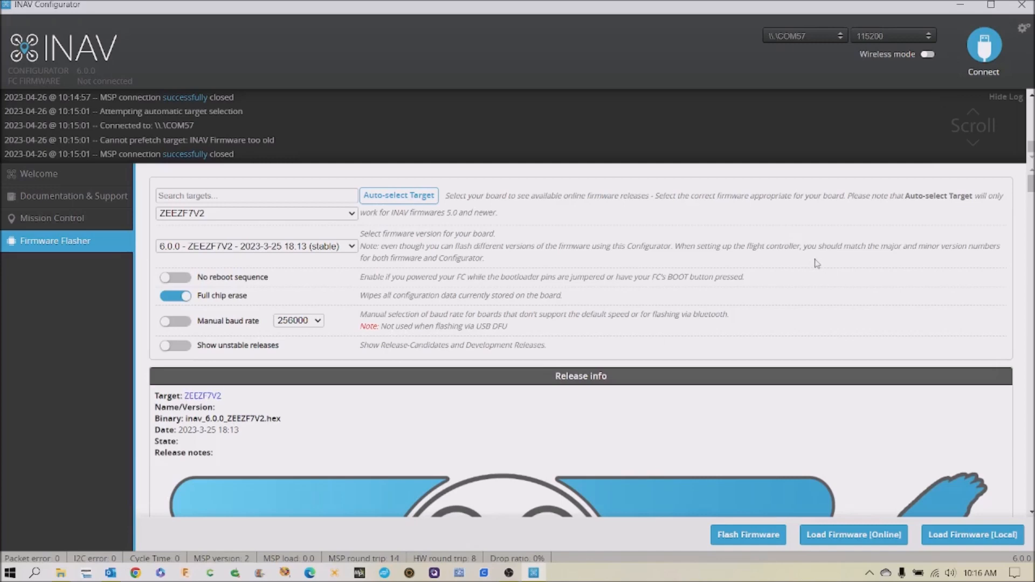
mouse_move(634, 245)
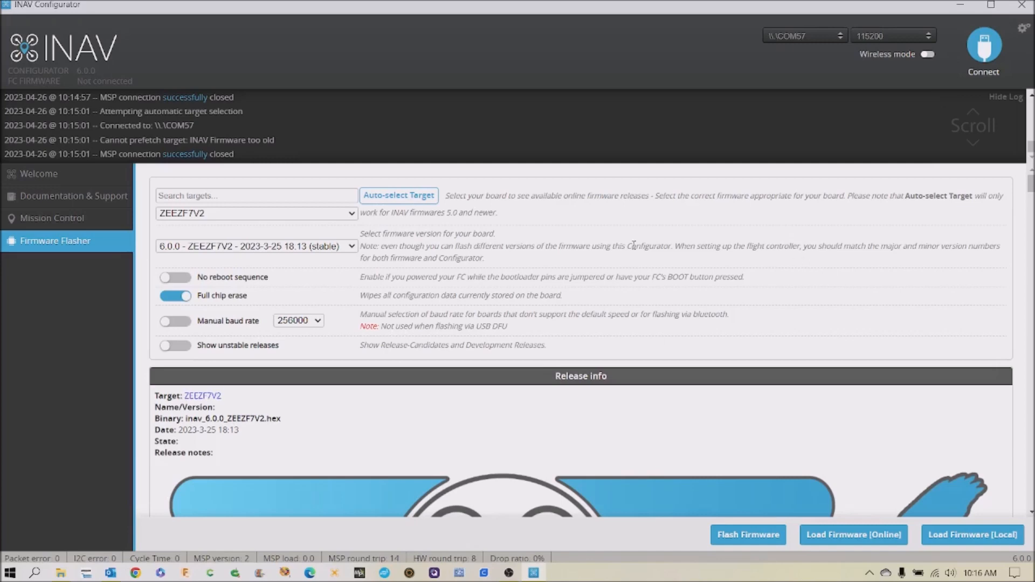
mouse_move(779, 261)
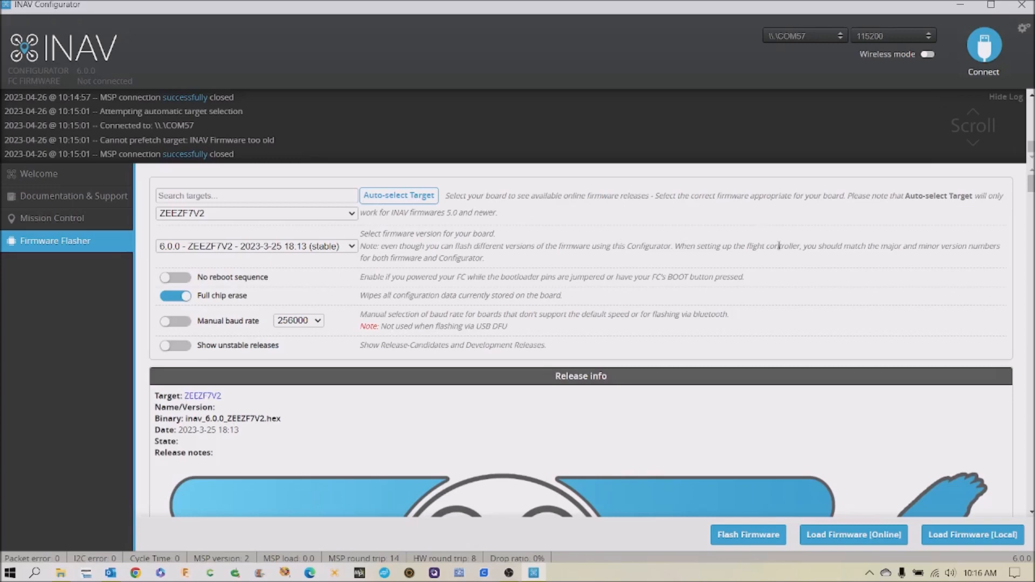
mouse_move(838, 221)
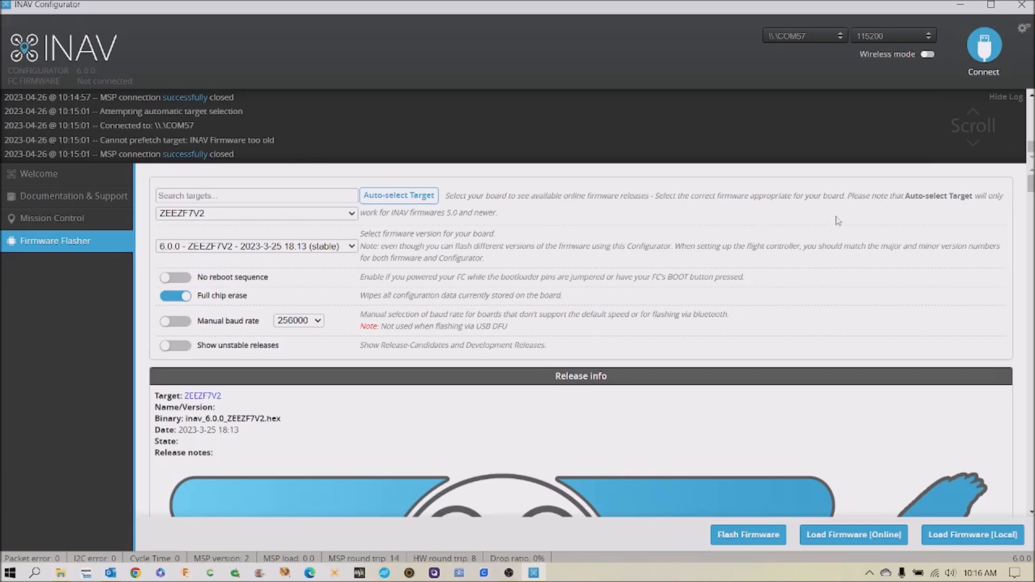
mouse_move(260, 262)
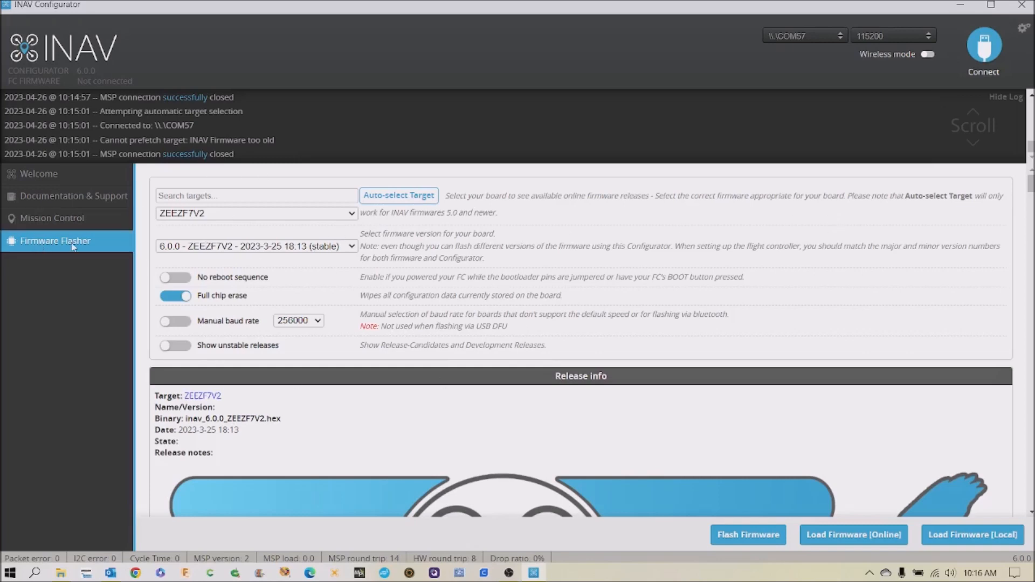
mouse_move(837, 312)
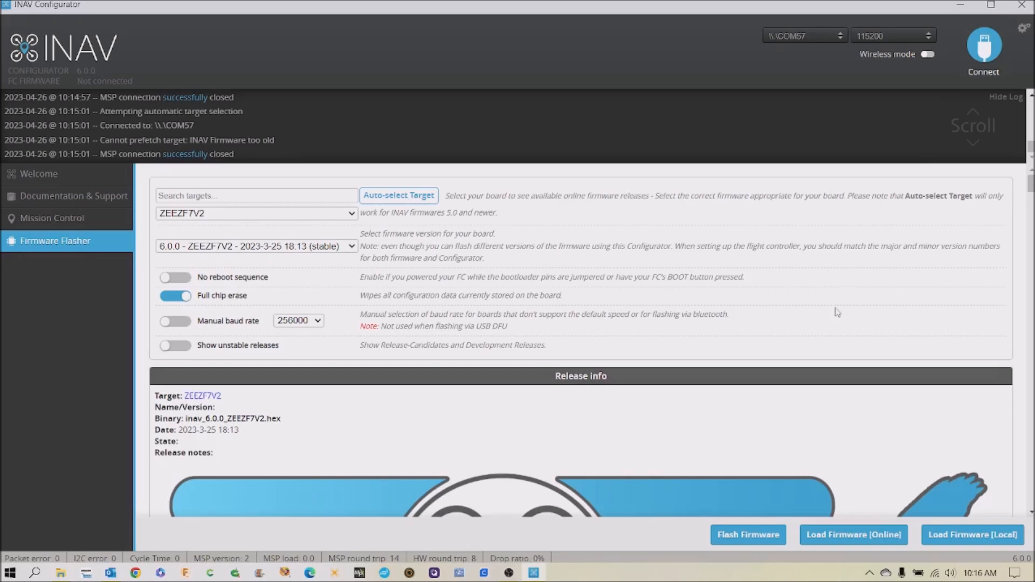
mouse_move(625, 277)
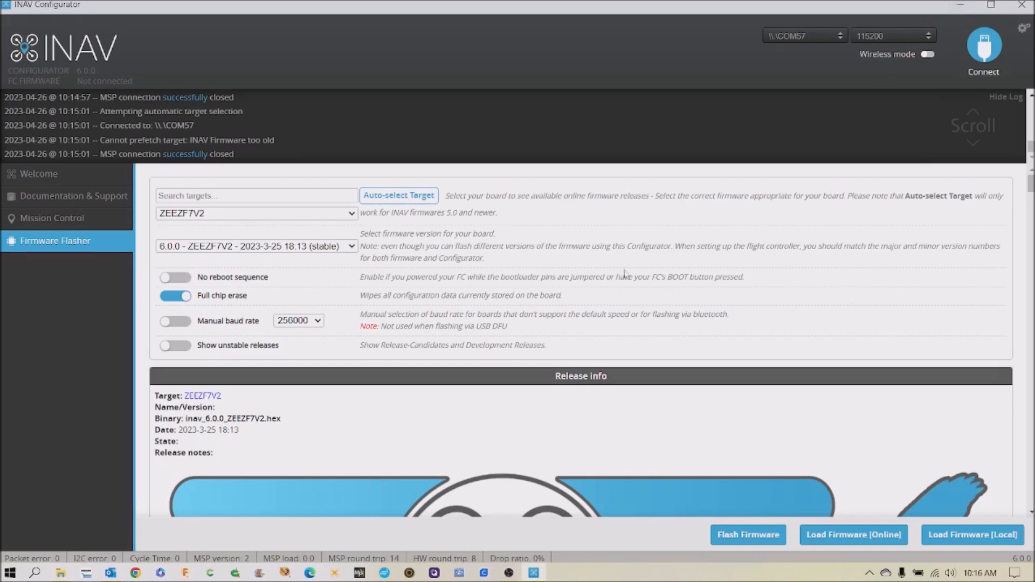
mouse_move(681, 289)
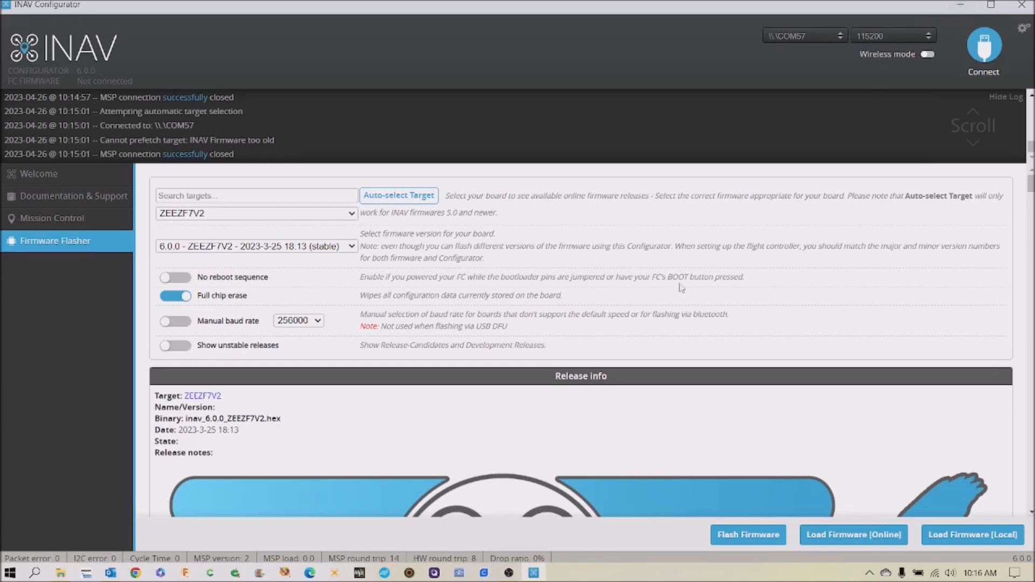
mouse_move(668, 263)
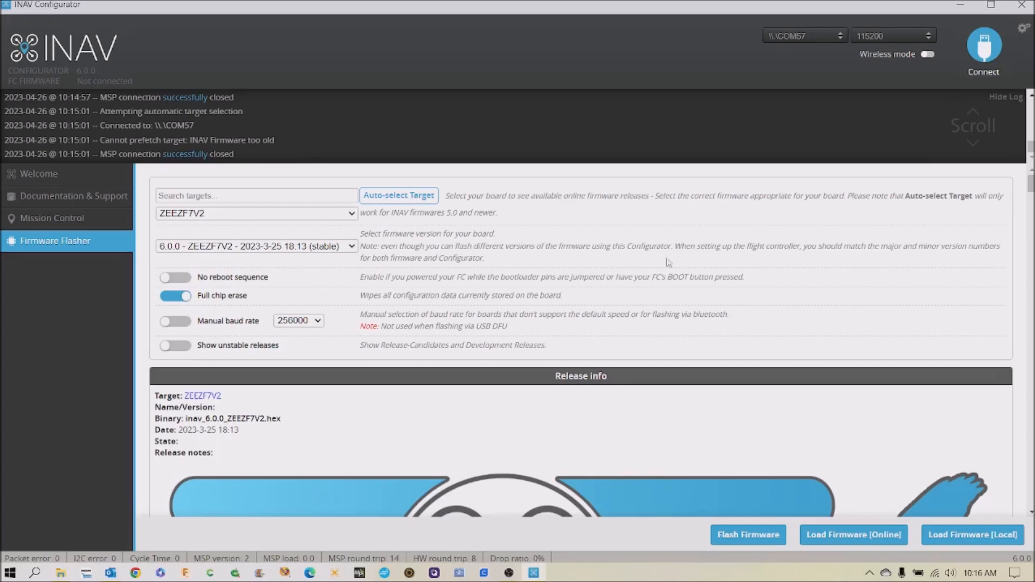